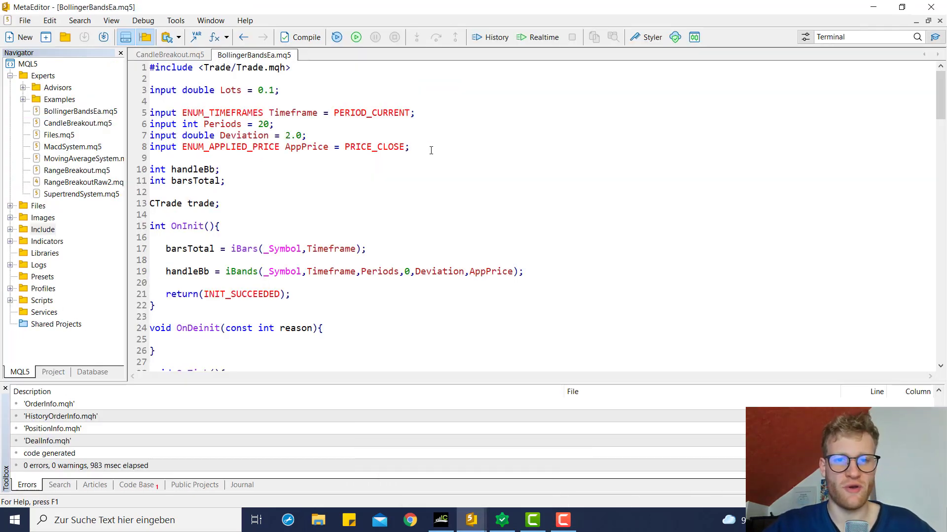
Declare 'input bool IsMaFilter = true;' and compile the expert advisor
text(a)
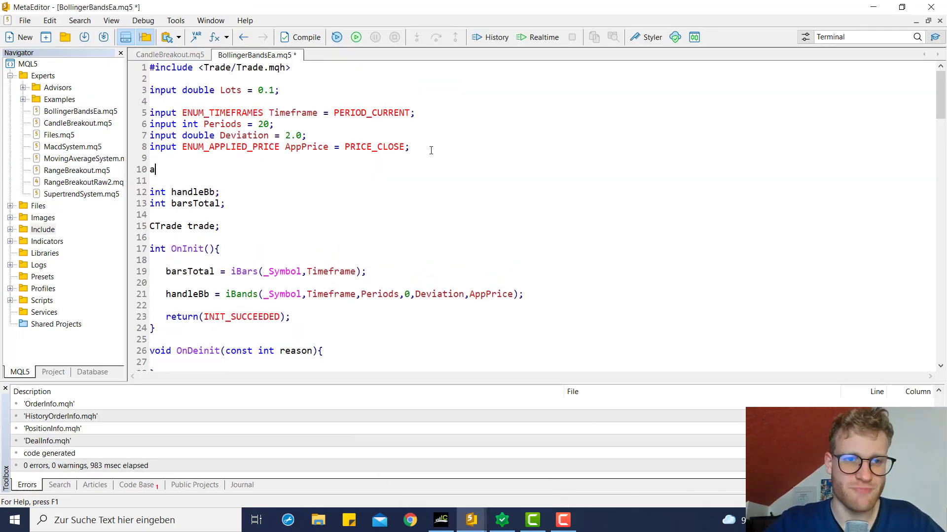
text(nput)
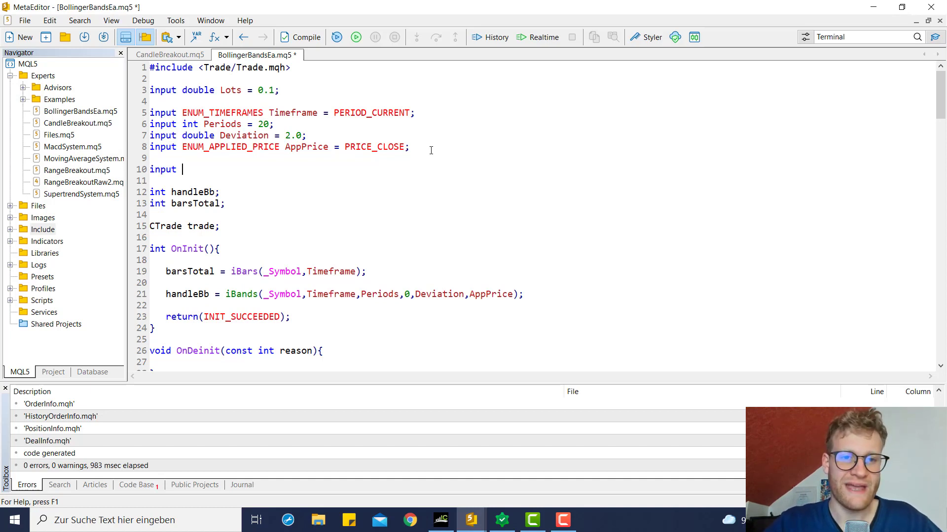
text(IsMaFilter = true)
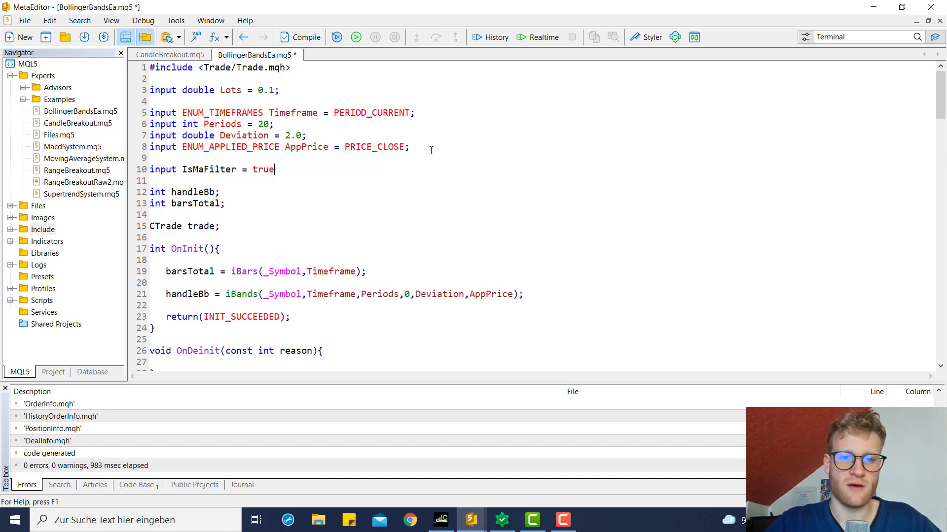
text(;)
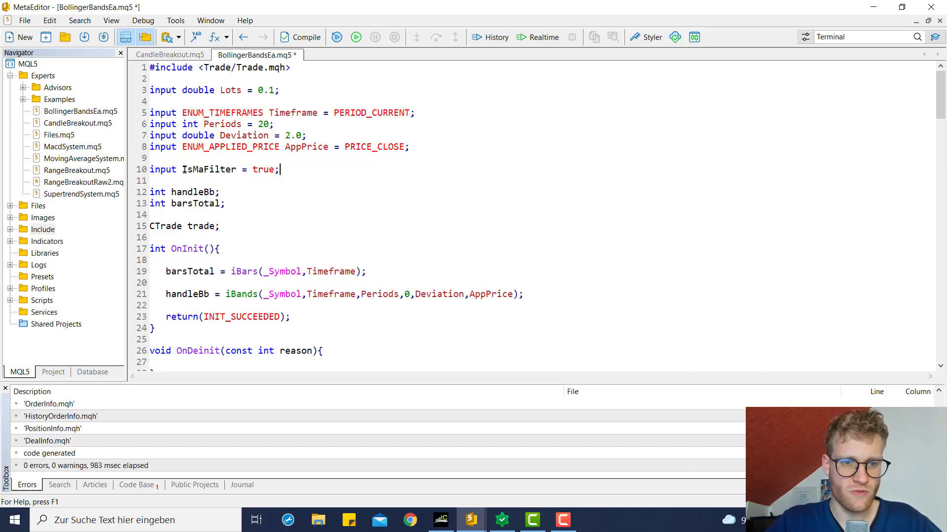
text(bool)
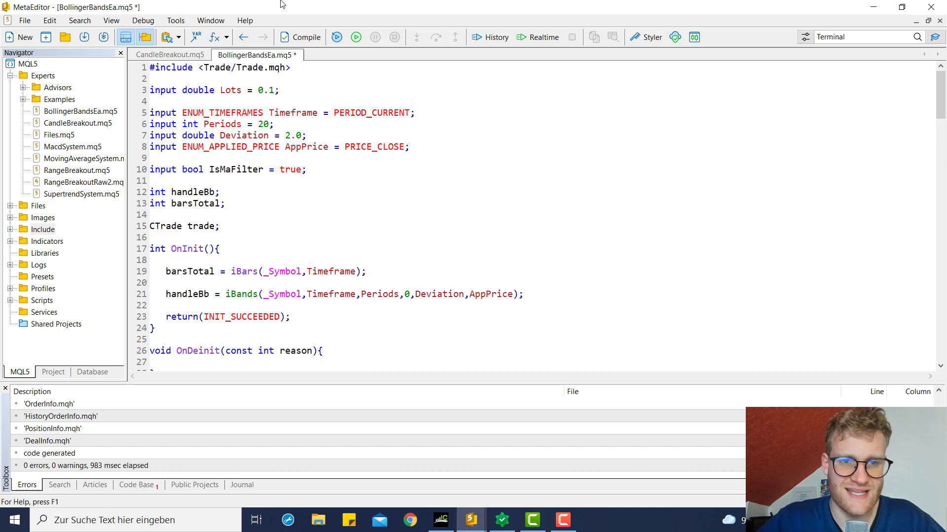
click(299, 37)
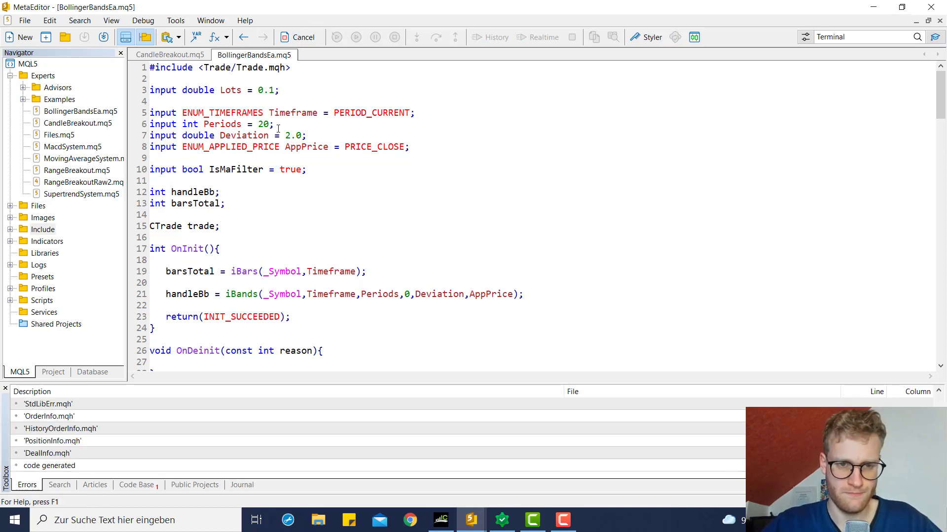
click(300, 36)
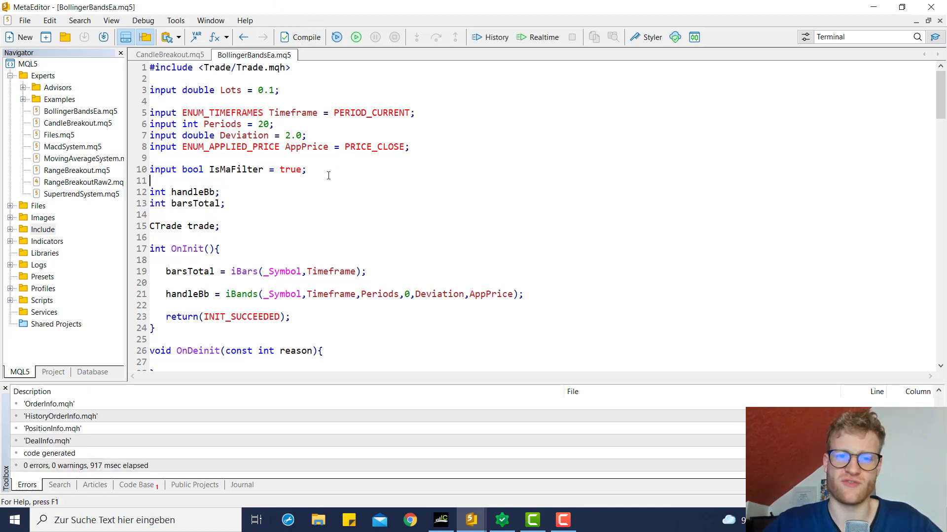
double_click(192, 168)
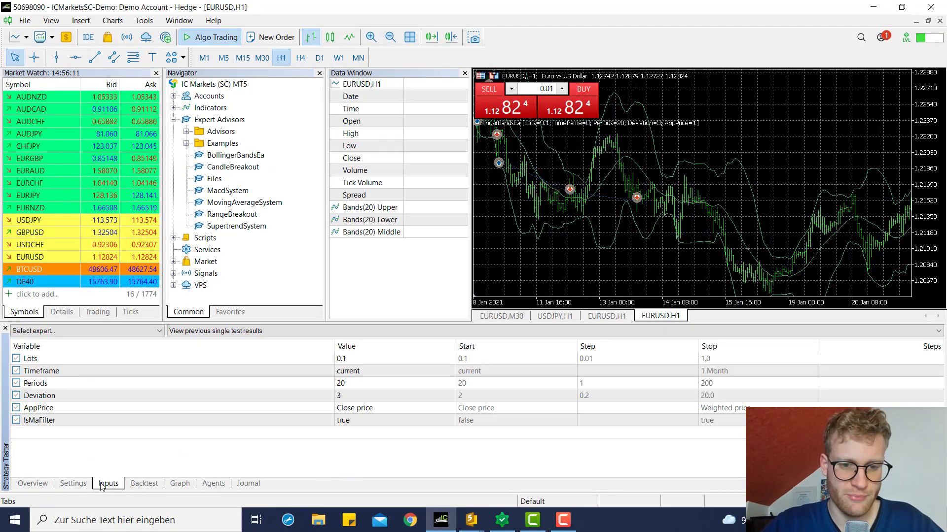
Confirm IsMaFilter offers true/false in the tester inputs, keep true, return to MetaEditor
click(396, 420)
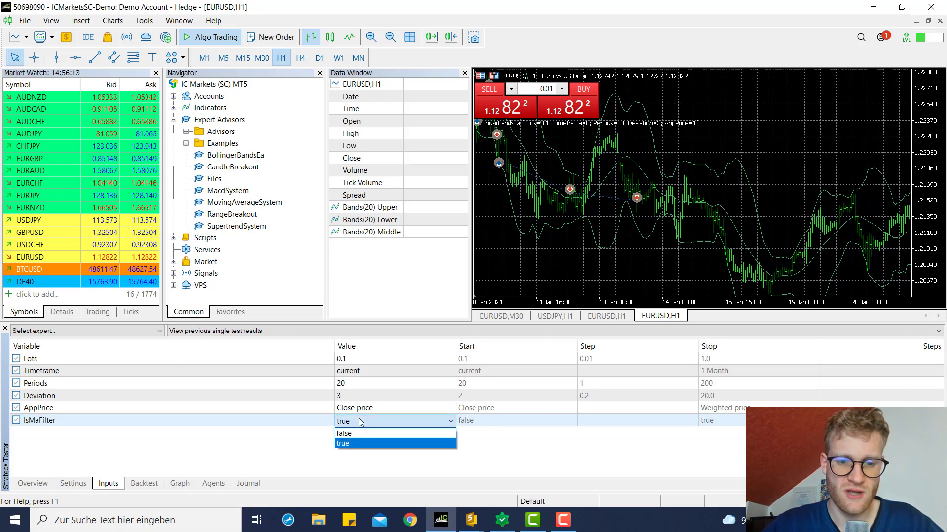
click(342, 443)
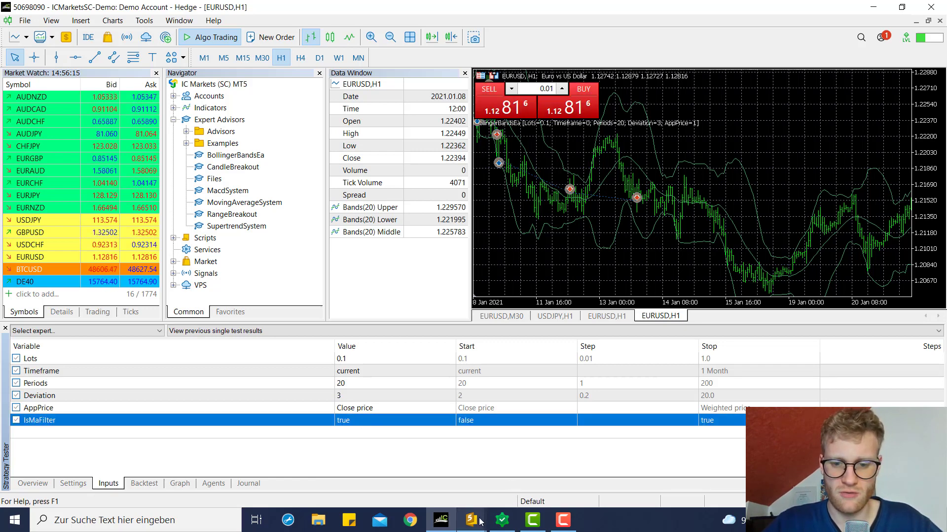
click(470, 520)
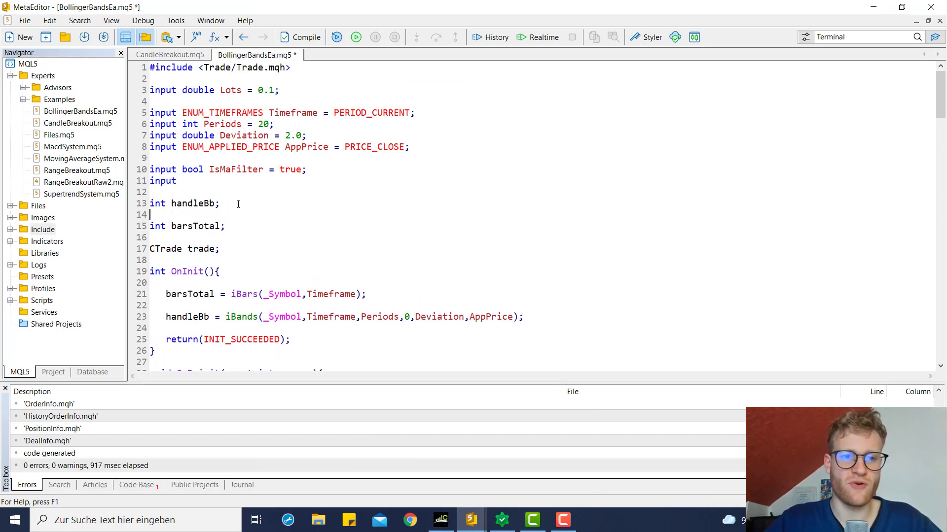
Declare 'int handleMa;' and begin 'handleMa = iMA(_Symbol,' in OnInit
text(int handleMa;)
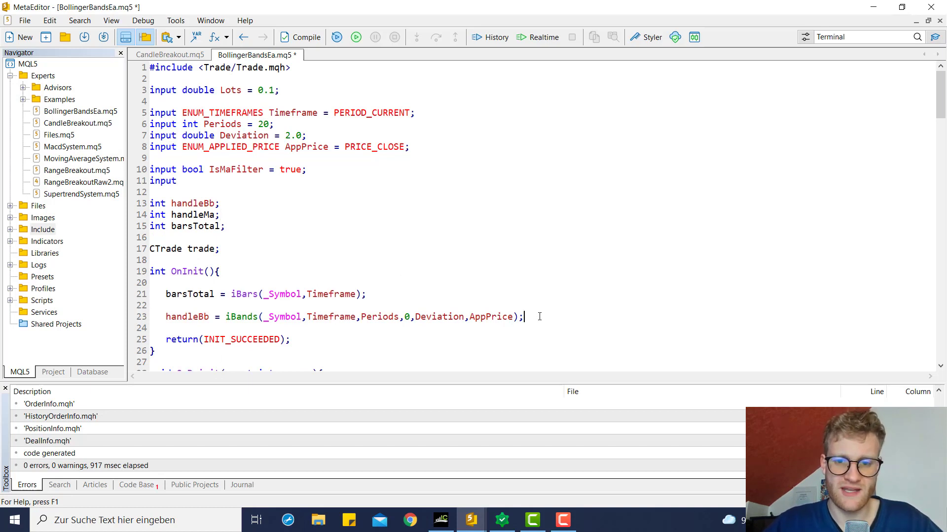
text(handleMa= i)
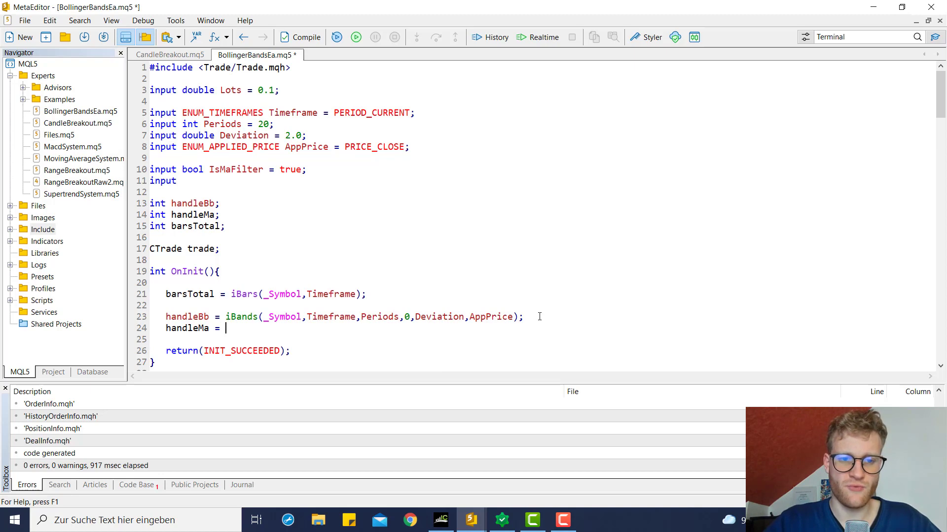
text(iMA())
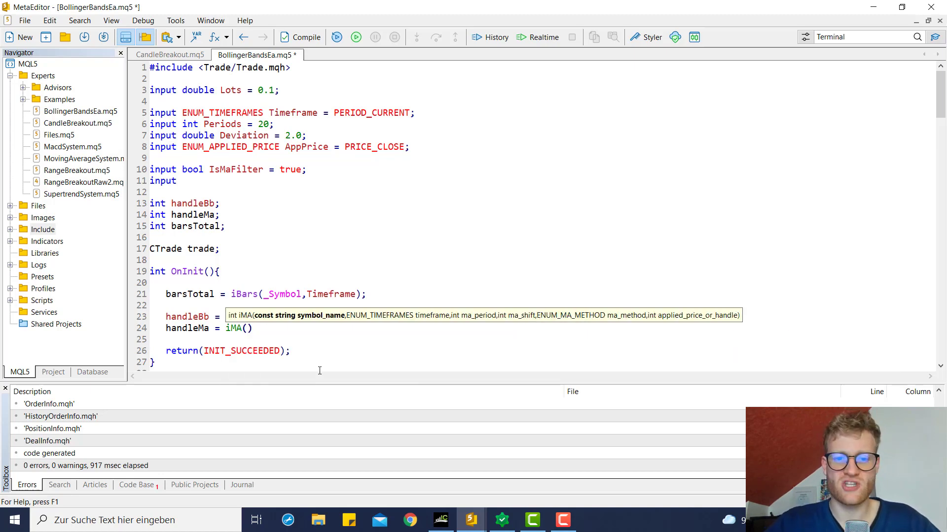
text(_Symbol,)
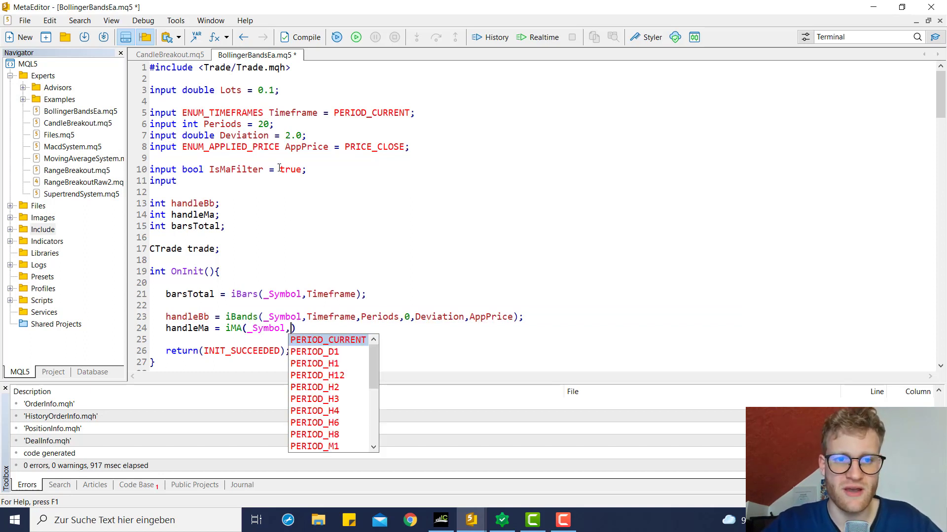
Add 'input ENUM_TIMEFRAMES MaTimeframe = PERIOD_CURRENT;' and pass MaTimeframe to iMA
text(ENUM_TIMEFRAMES Ma)
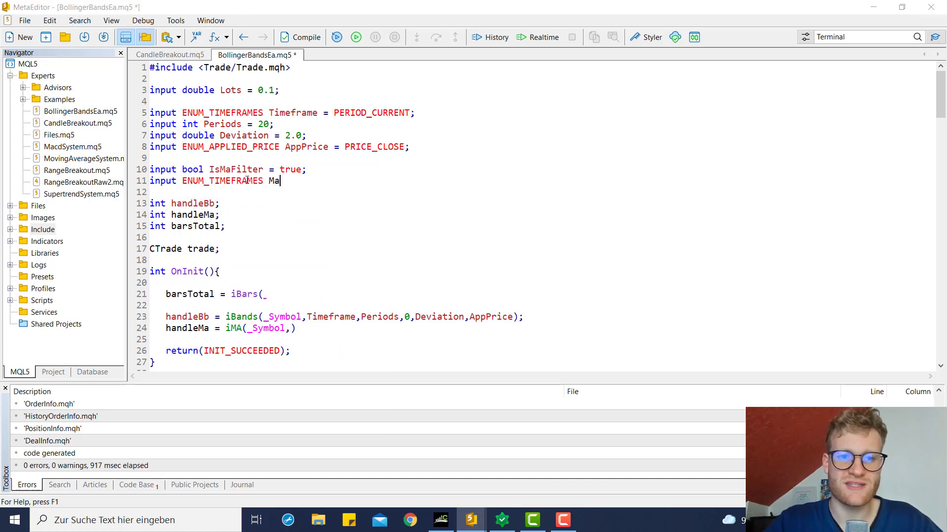
text(Timefar)
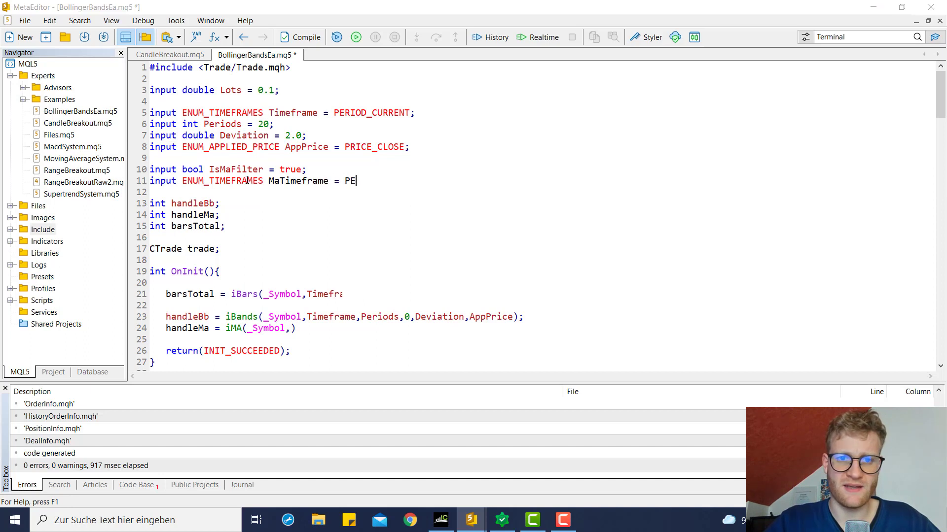
text(RIOD_CURRENT;)
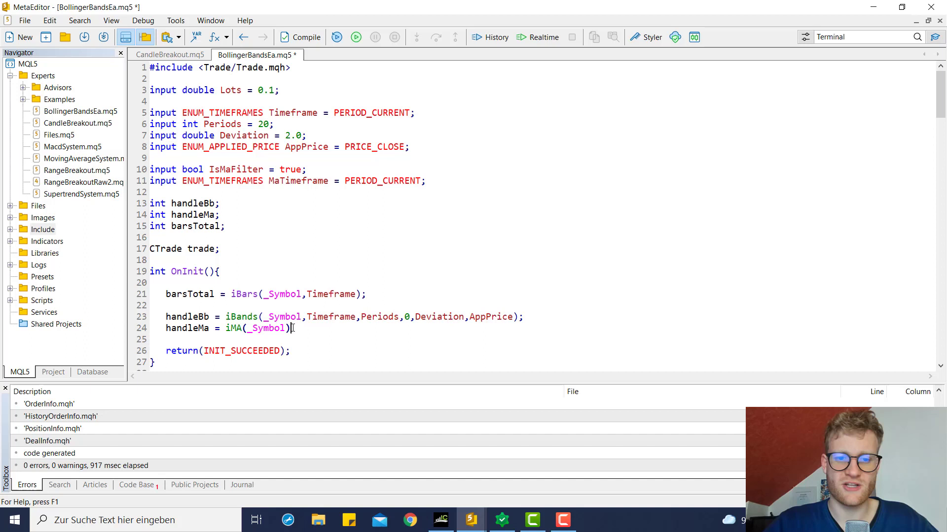
text(MaTimeframe)
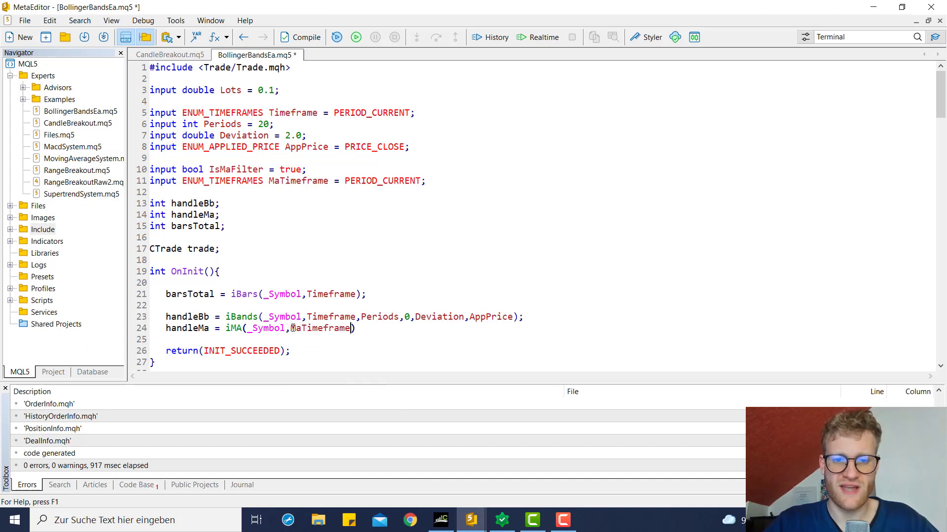
text(,)
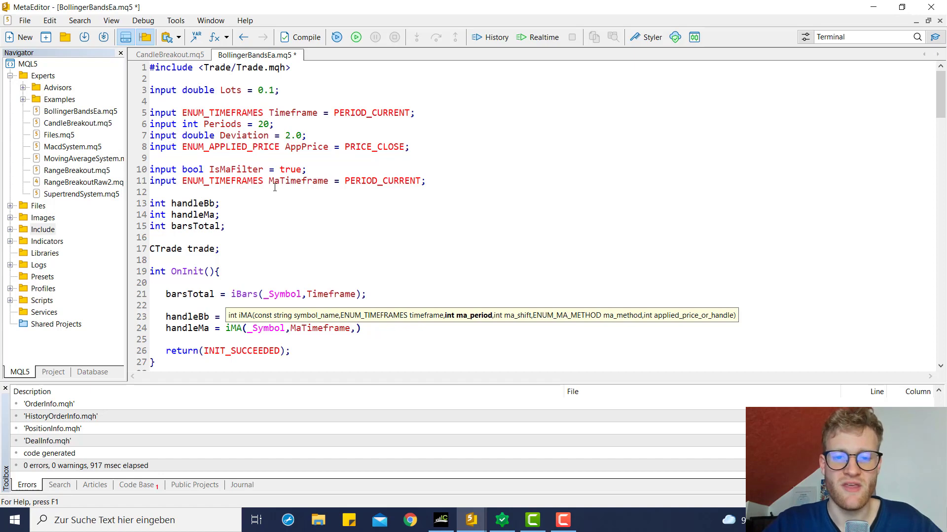
Add 'input int MaPeriods = 200;' and pass MaPeriods to the iMA call
text(input in)
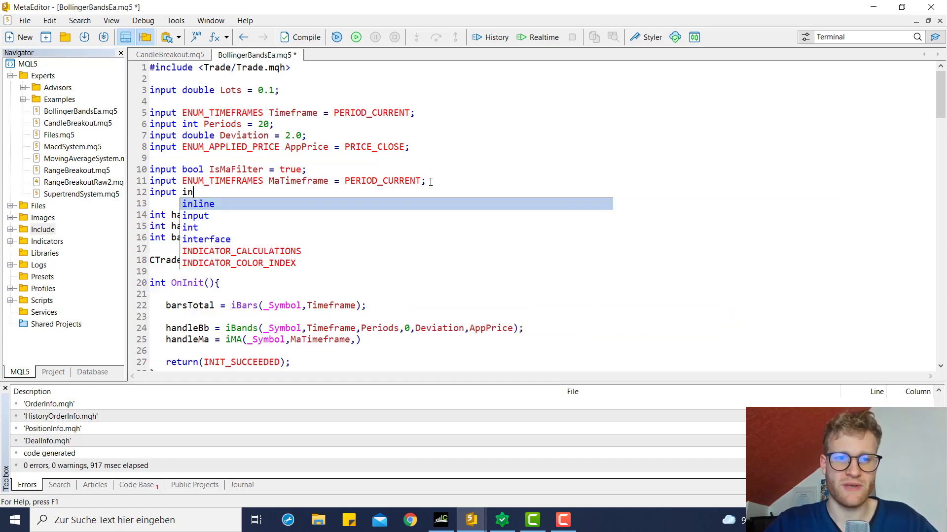
text(t MaPeriods = 200;)
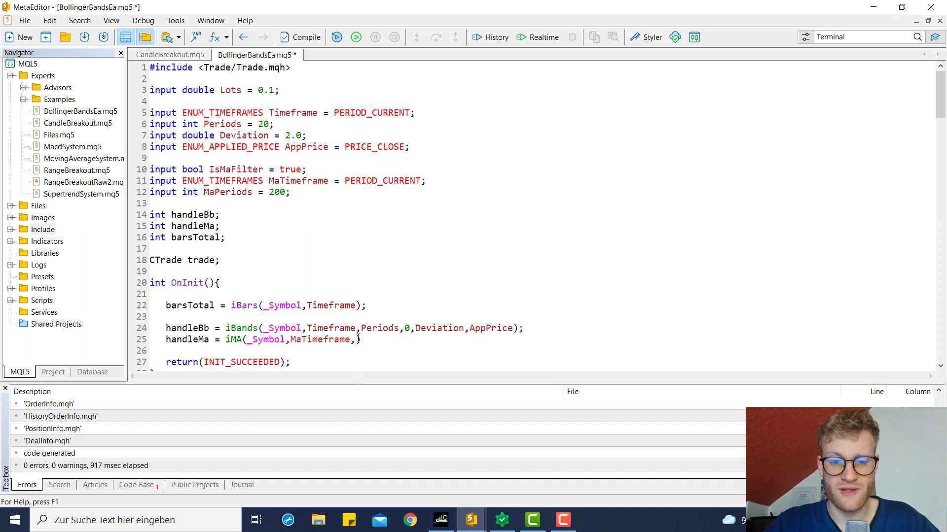
text(MaPeriods,0,)
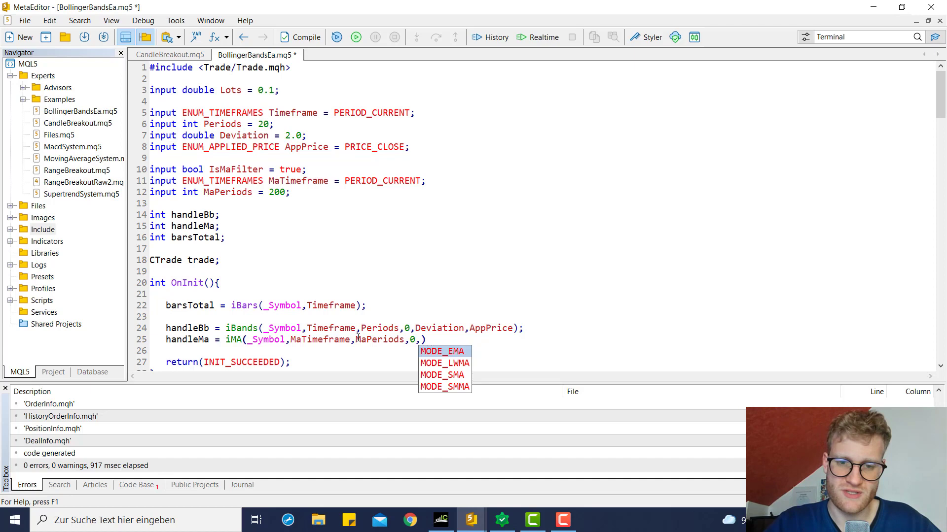
Add a MaMethod input defaulting to MODE_SMA and pass it to iMA
text(input ENUM_MA_METHOD)
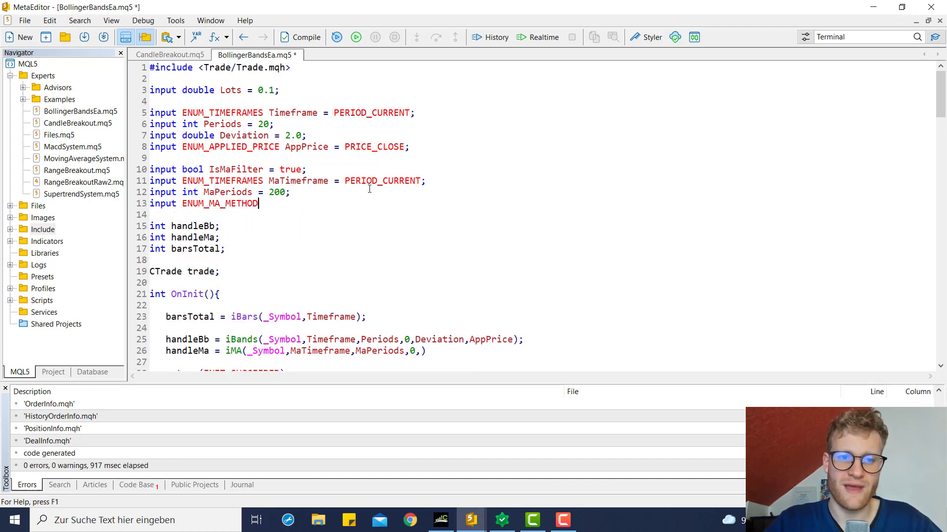
text(MaMeh)
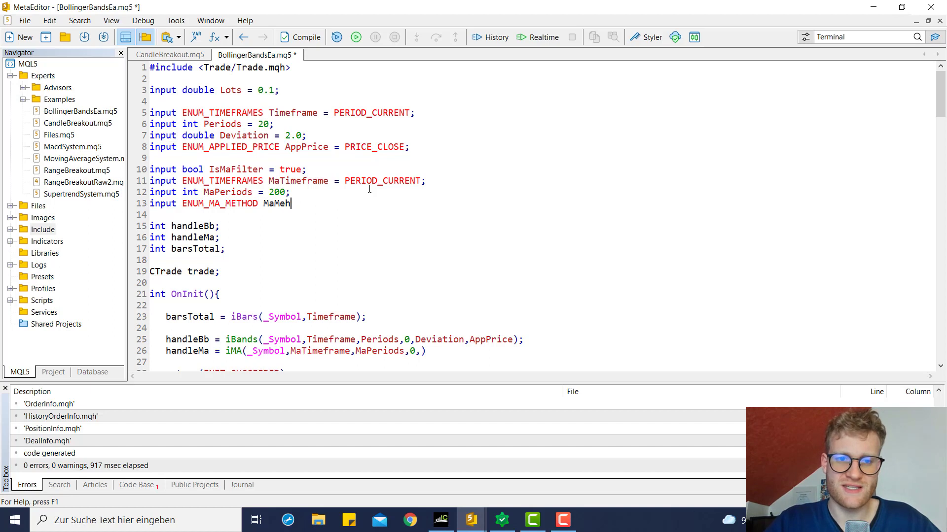
text(hod = MODE_MS)
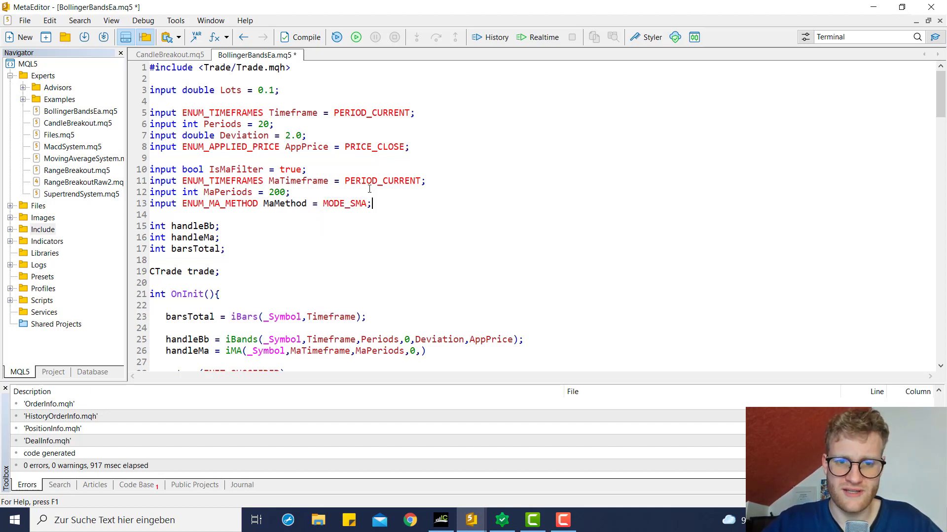
text(,)
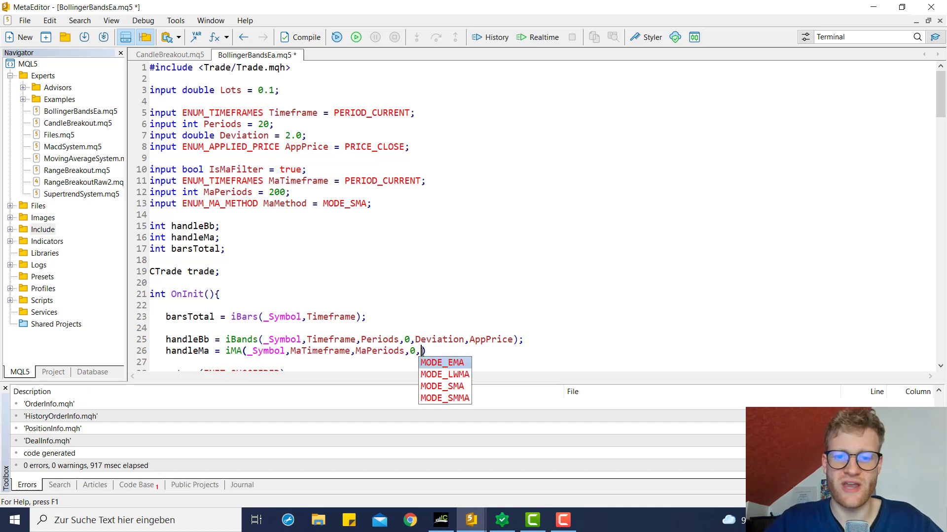
text(Method,MaAppPrice)
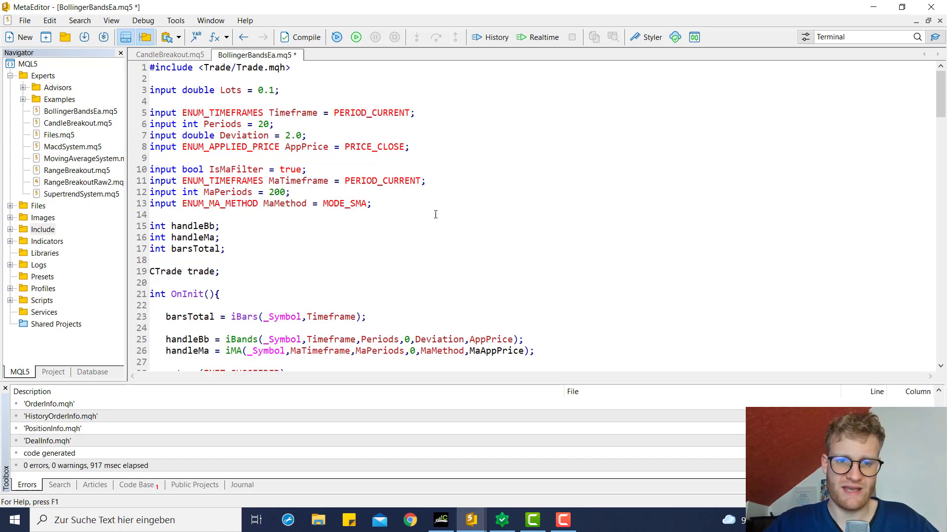
Add a MaAppPrice input defaulting to PRICE_CLOSE for the iMA applied price
text(input ENUM_APPLIED_PRICE MAA)
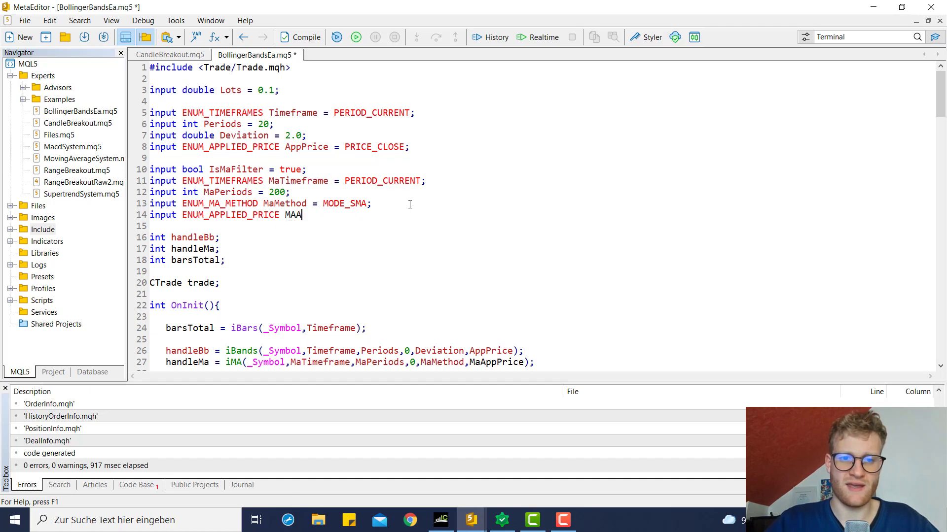
text(ppPrice)
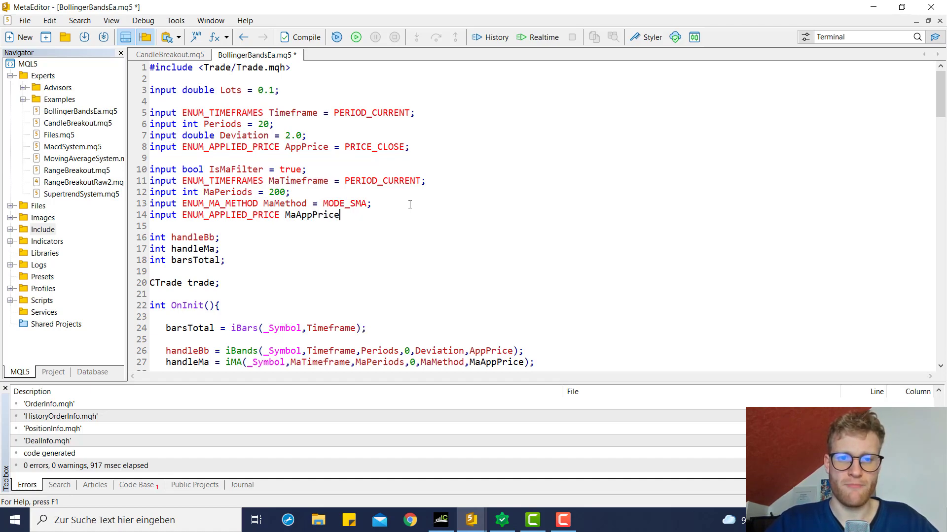
text(= PRICE_CLOSE;)
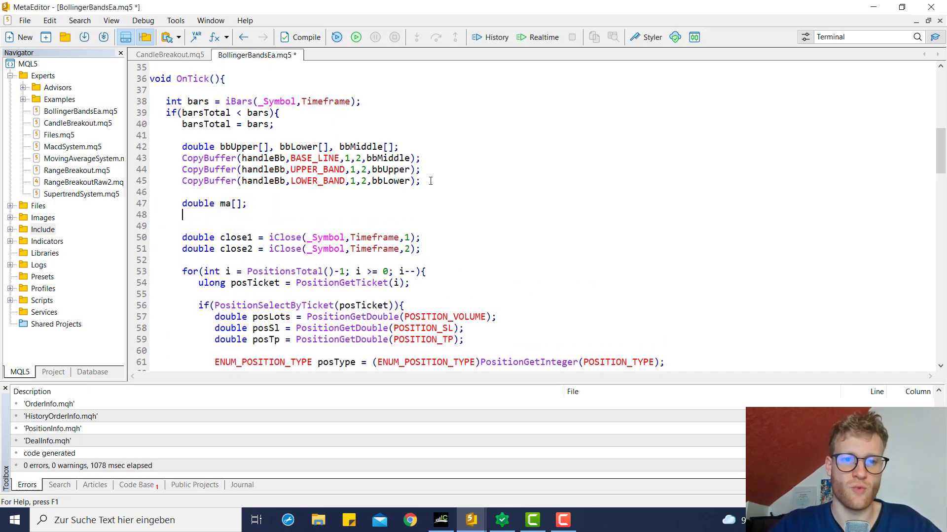
Write CopyBuffer(handleMa,BASE_LINE,1,1,ma); to fill ma[] and compile
text(CopyBuffer(h)
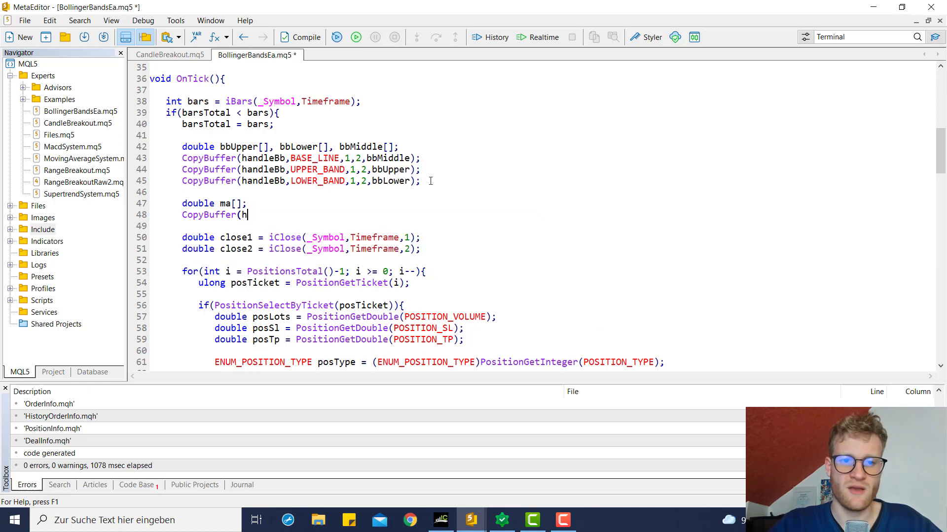
text(andleMa,B)
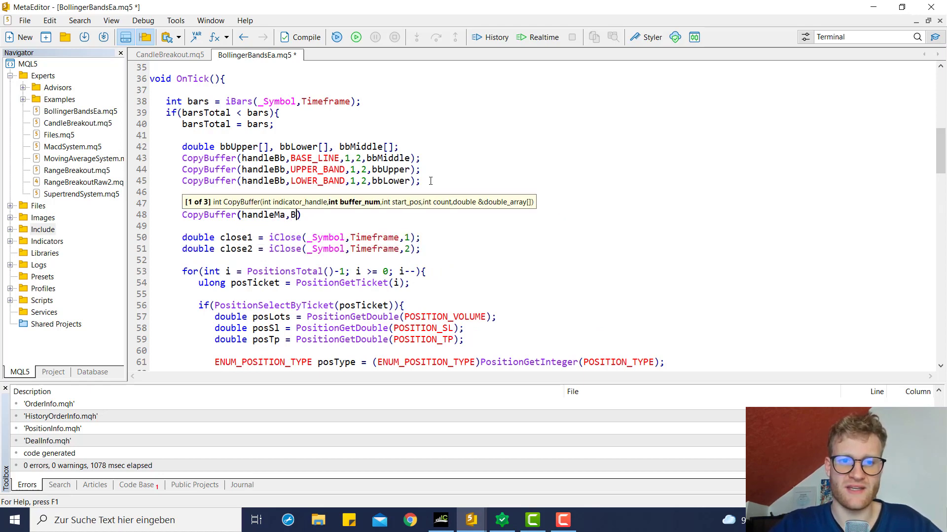
key(Backspace)
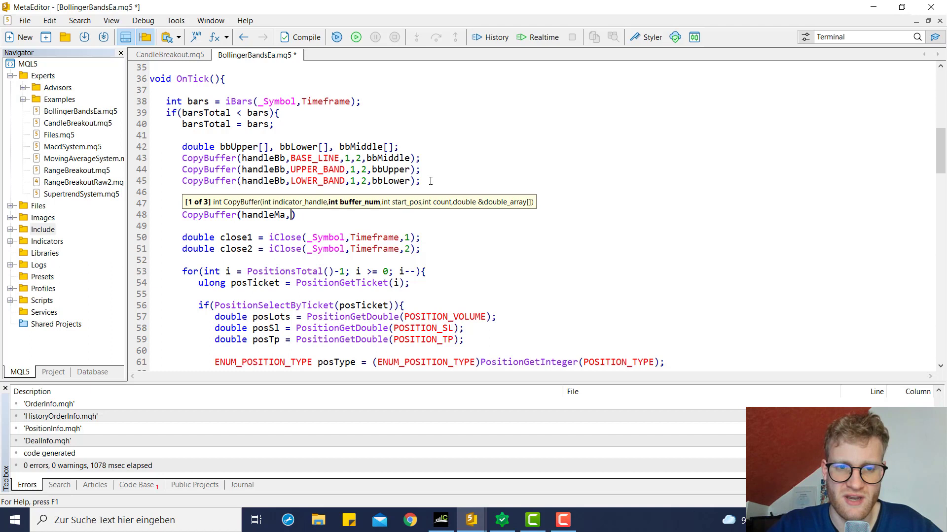
text(BASE_LINE)
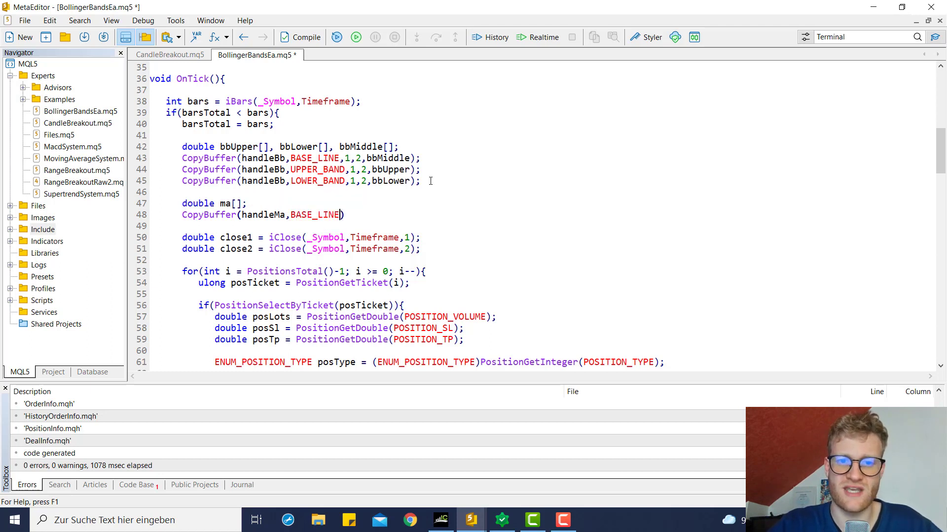
text(,)
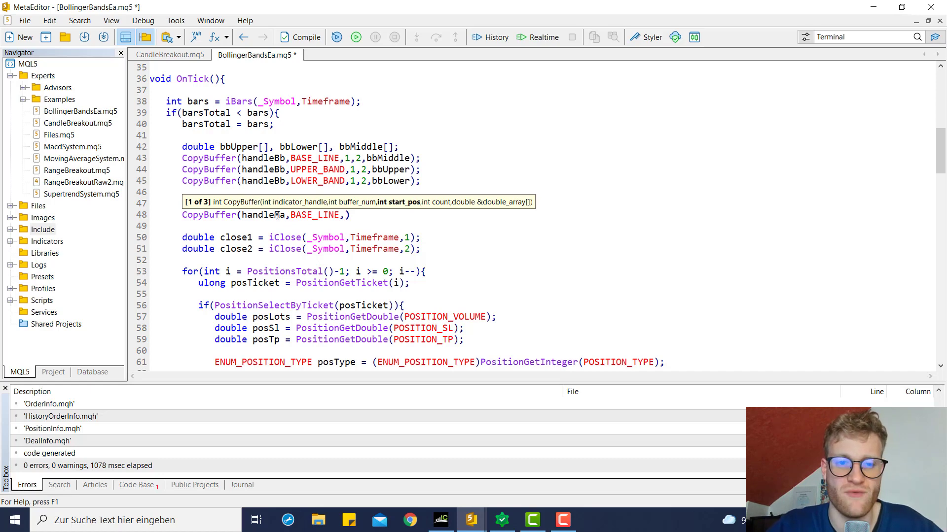
text(1)
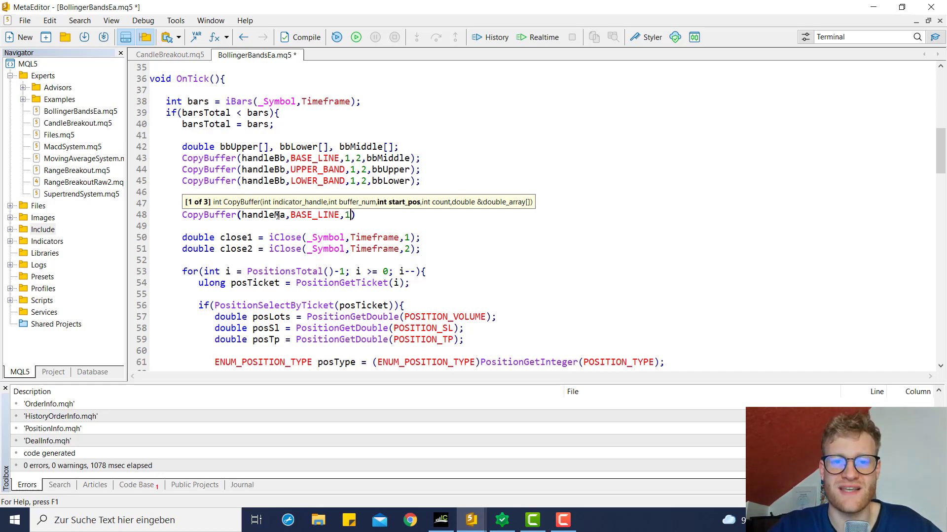
text(,)
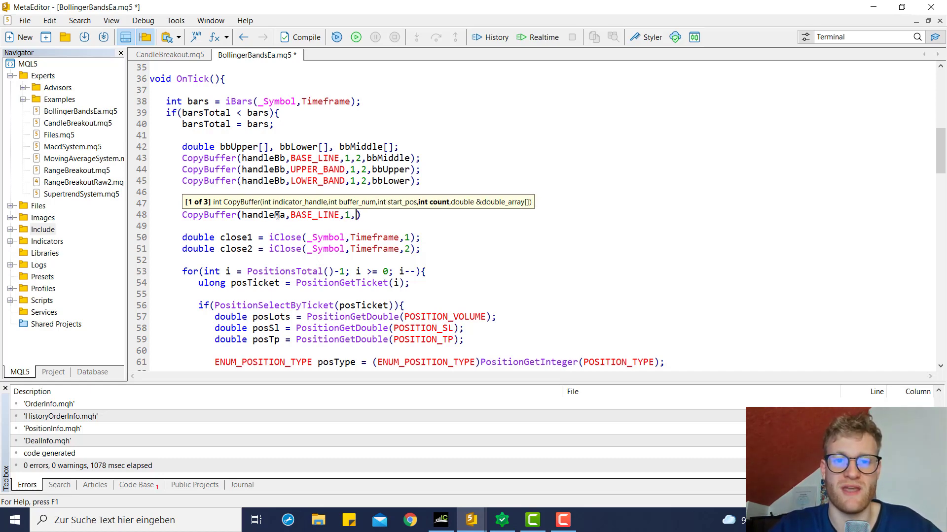
text(1);))
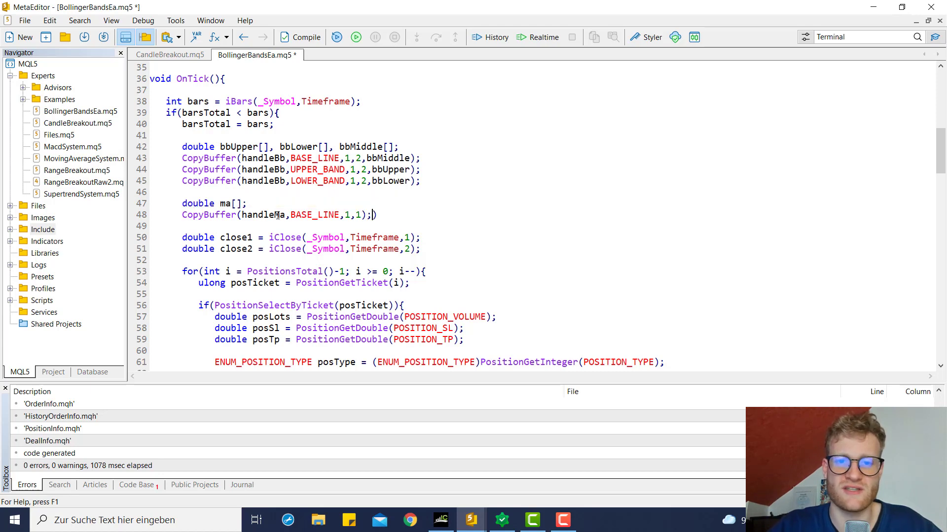
text(,ma)
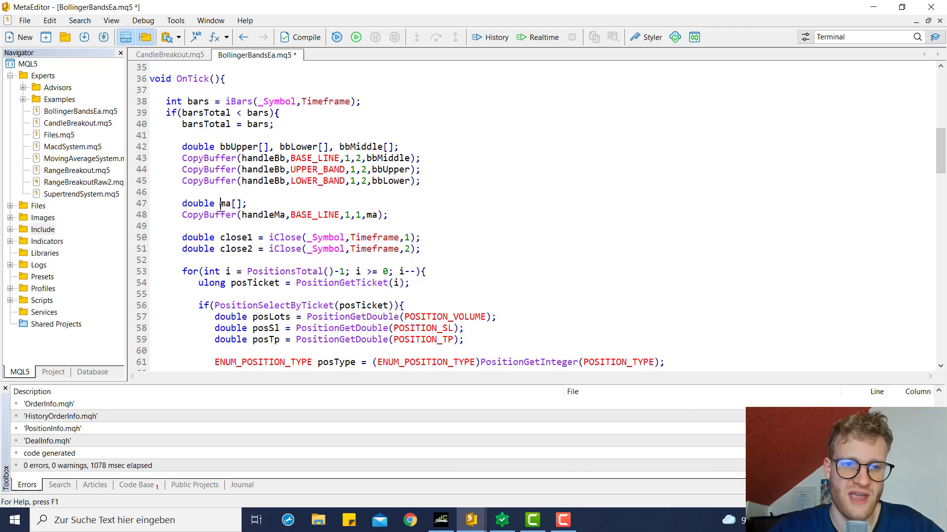
double_click(225, 203)
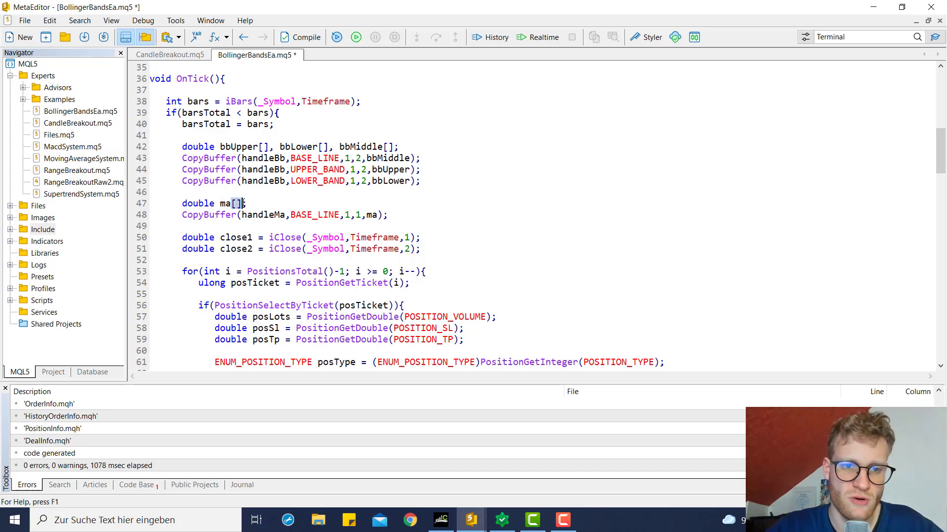
click(300, 36)
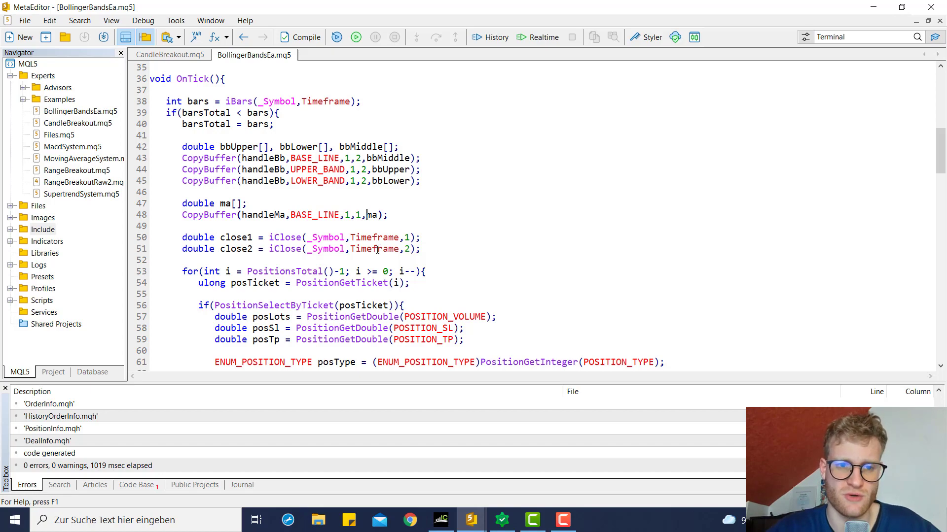
Wrap the sell block in if(bid < ma[0]){ … }
scroll(down, 3)
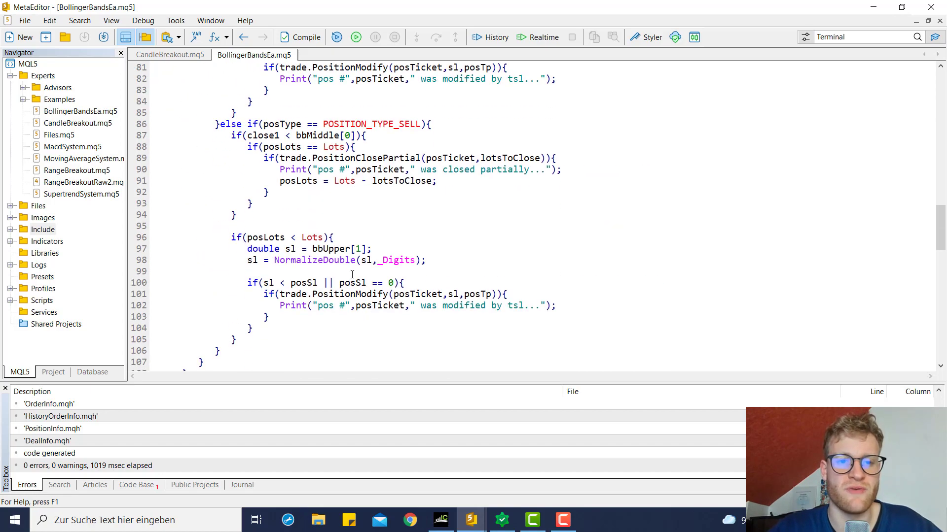
scroll(down, 3)
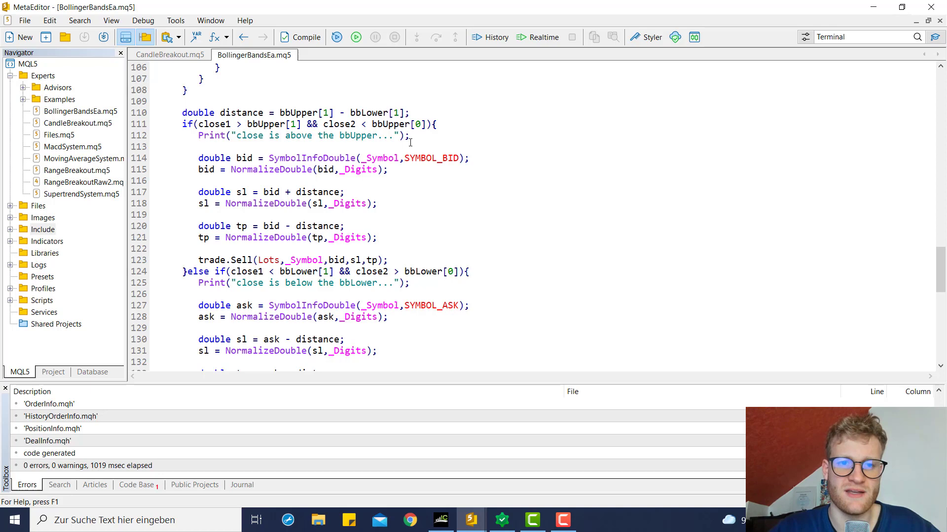
text(if())
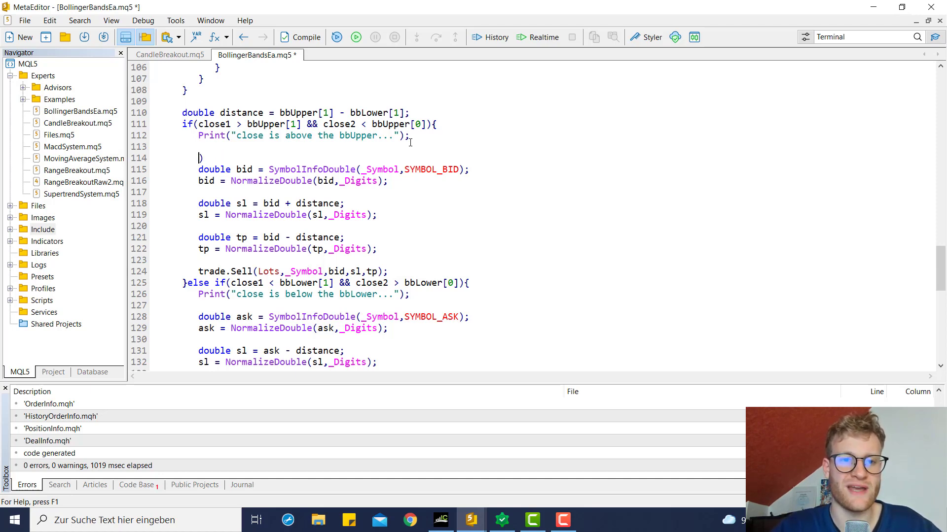
key(Backspace)
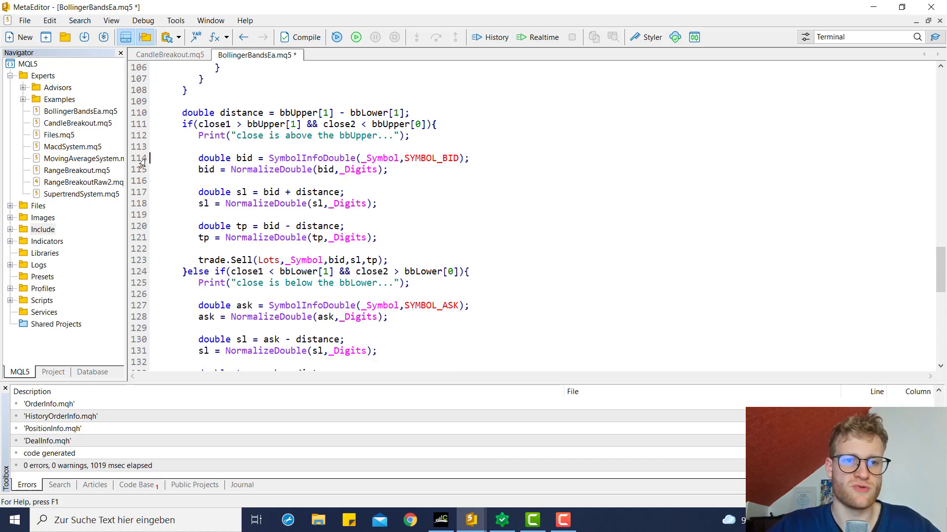
text(if(bi)
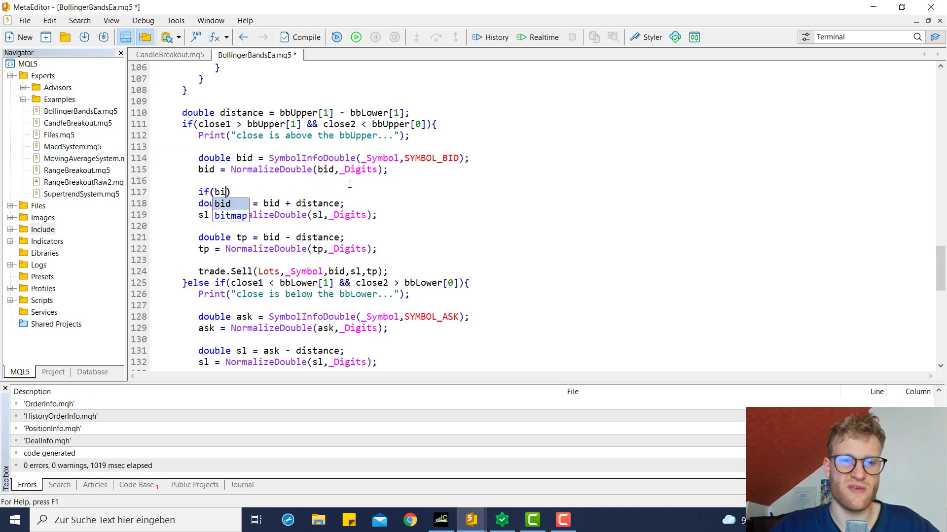
text(< ma[0]))
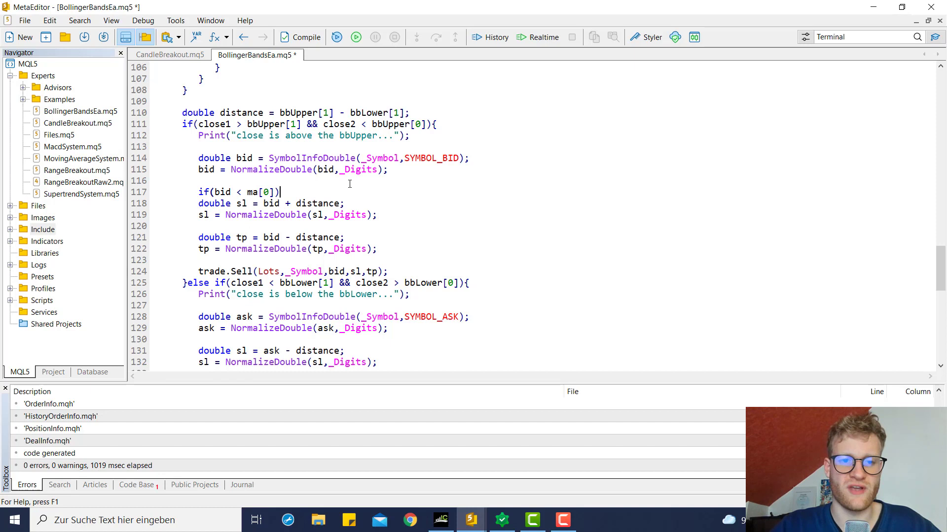
text({)
text(})
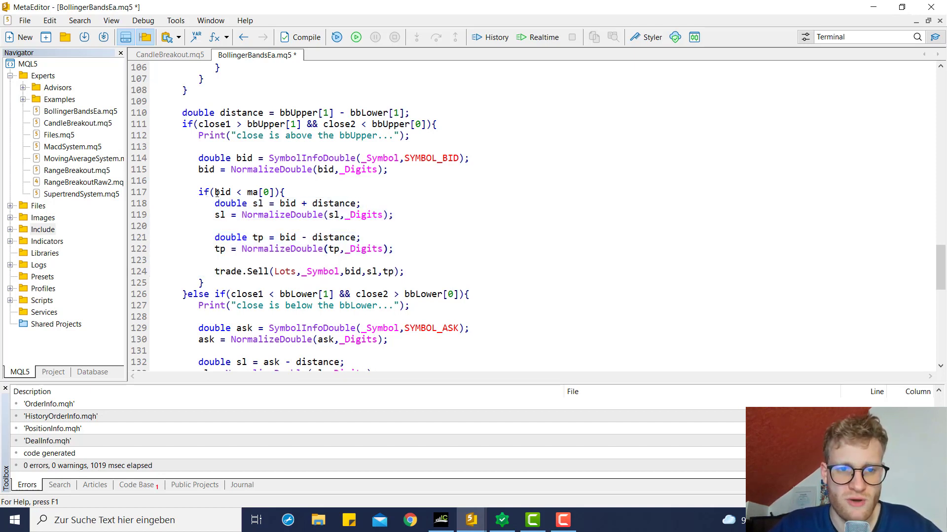
Extend the condition to !IsMaFilter || bid < ma[0], compile, and copy the line
text(IsMaFilter ||)
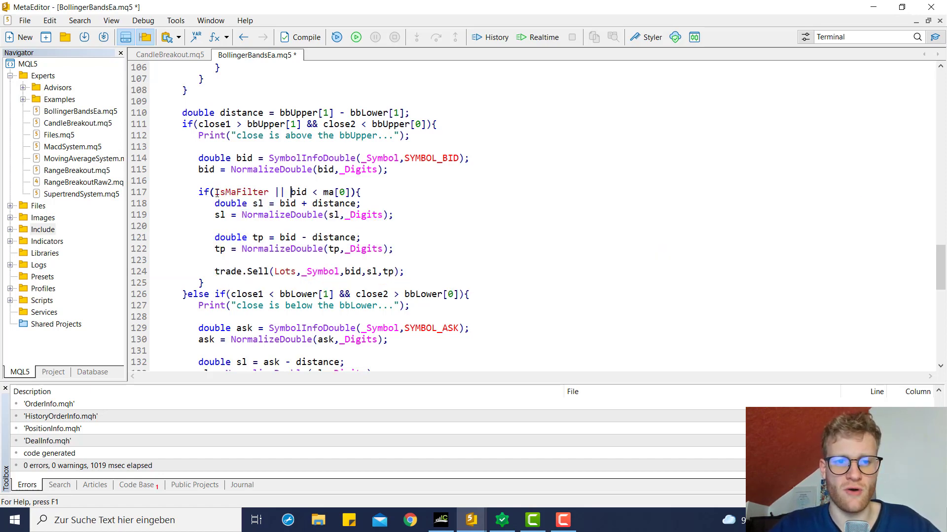
text(!)
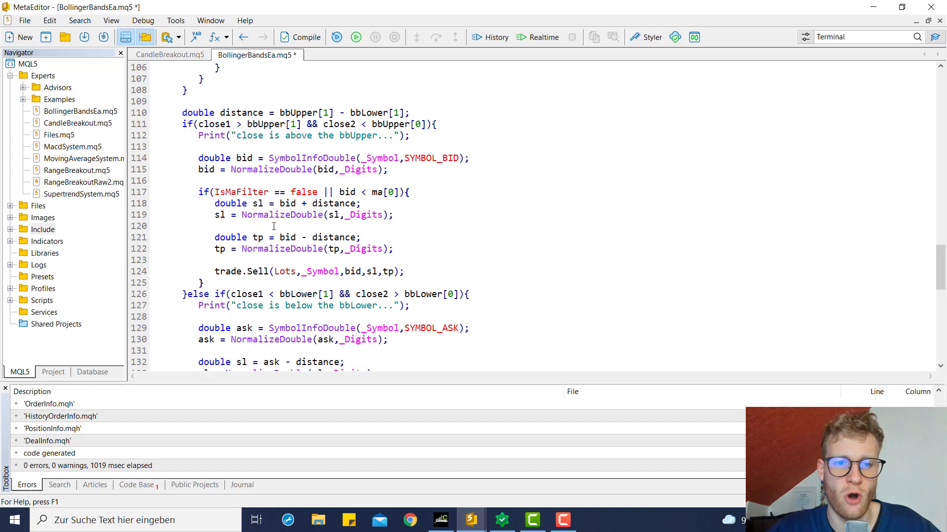
double_click(240, 192)
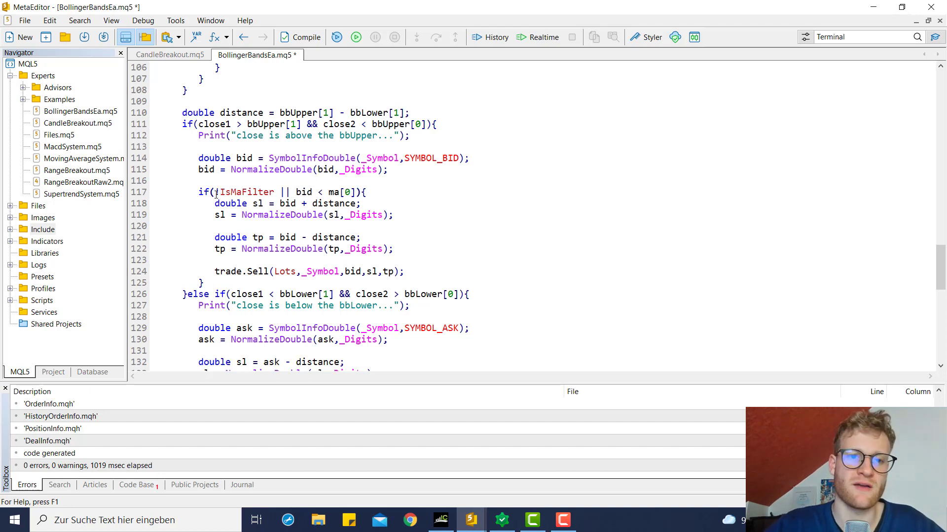
double_click(246, 193)
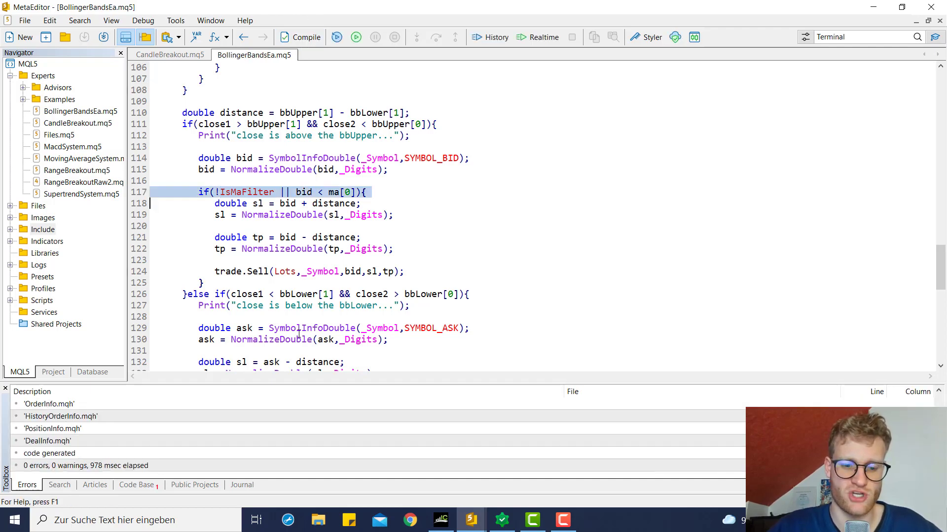
Paste the condition above the buy block as if(!IsMaFilter || ask > ma[0]){ … }
scroll(down, 3)
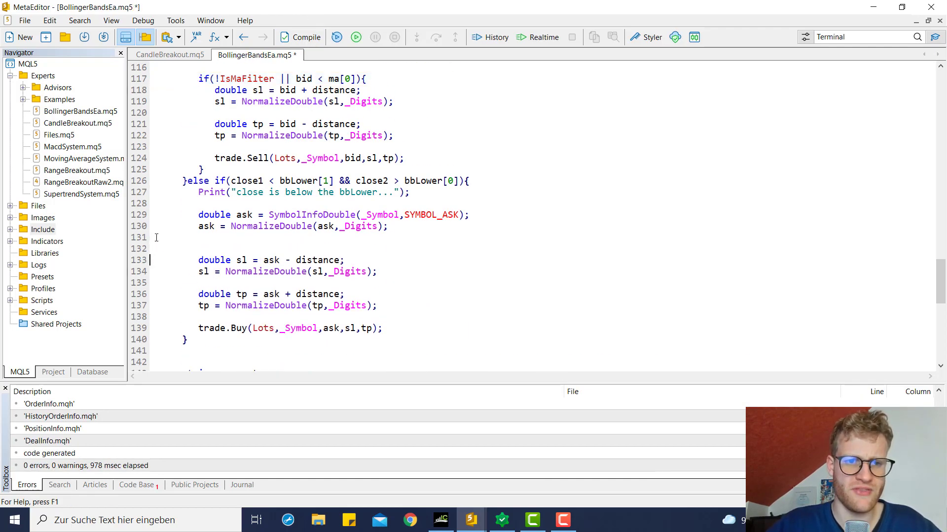
text(if(!IsMaFilter || bid < ma[0]){)
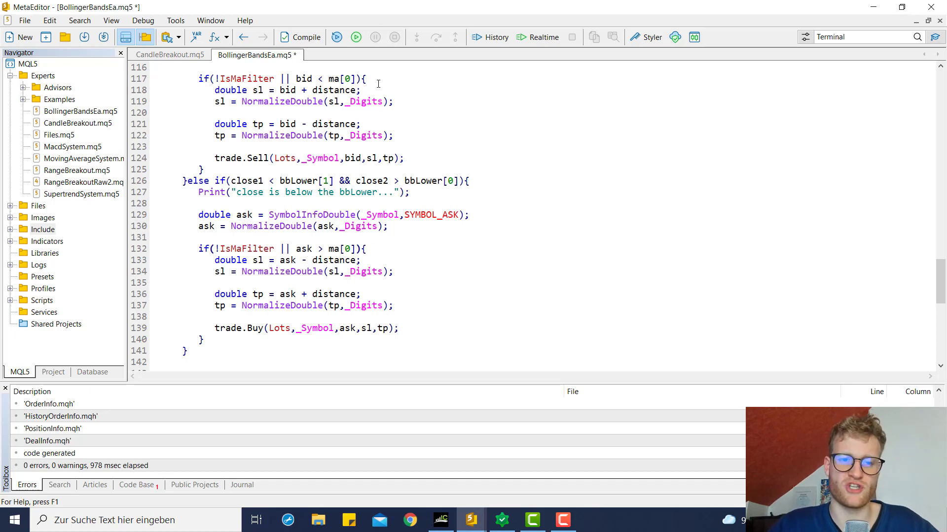
double_click(244, 248)
text(comment += "\nMA [0]: "+DoubleToString(bbLower[0],_Digits)+" | BB Lower[1]: "+DoubleToString(bbLower[1],_Digits);)
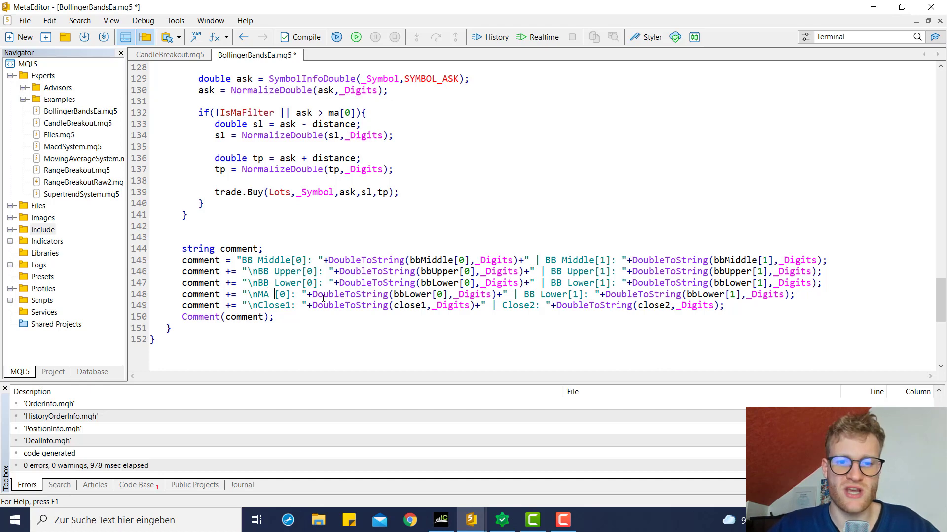
text(ma)
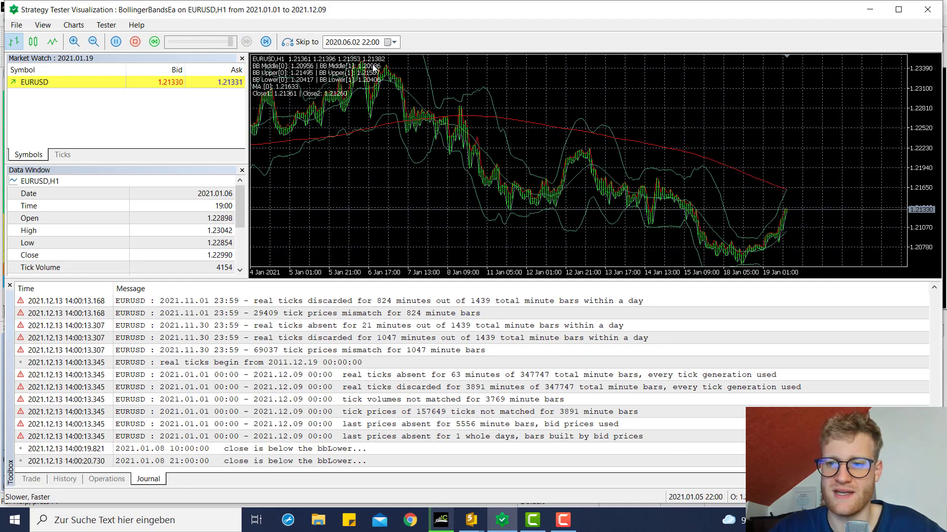
Close the visual test window to reach the Strategy Tester inputs
click(246, 41)
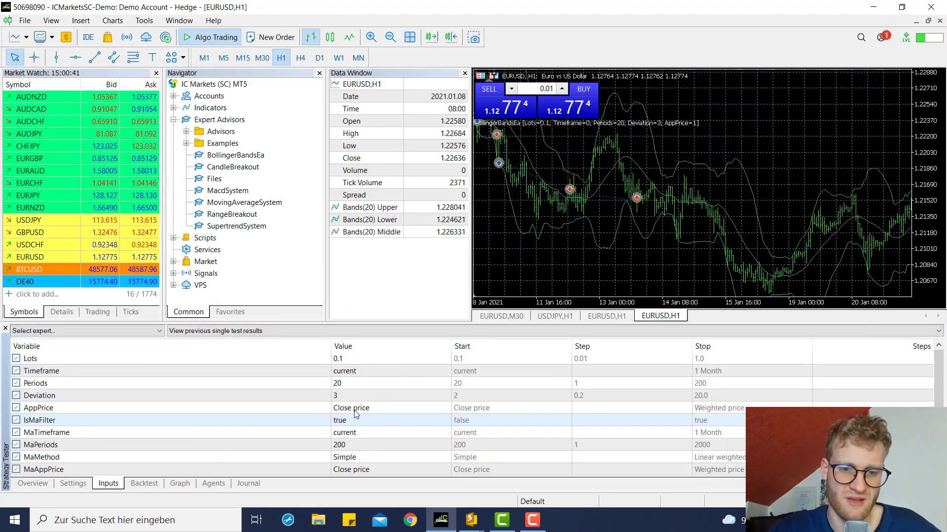
Set MaTimeframe to 4 Hours and rerun the visual backtest
click(389, 431)
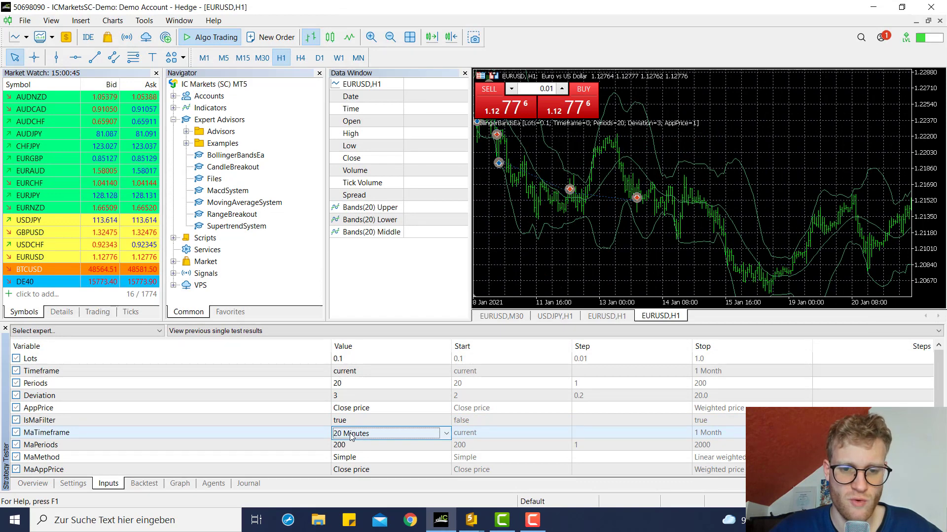
click(389, 433)
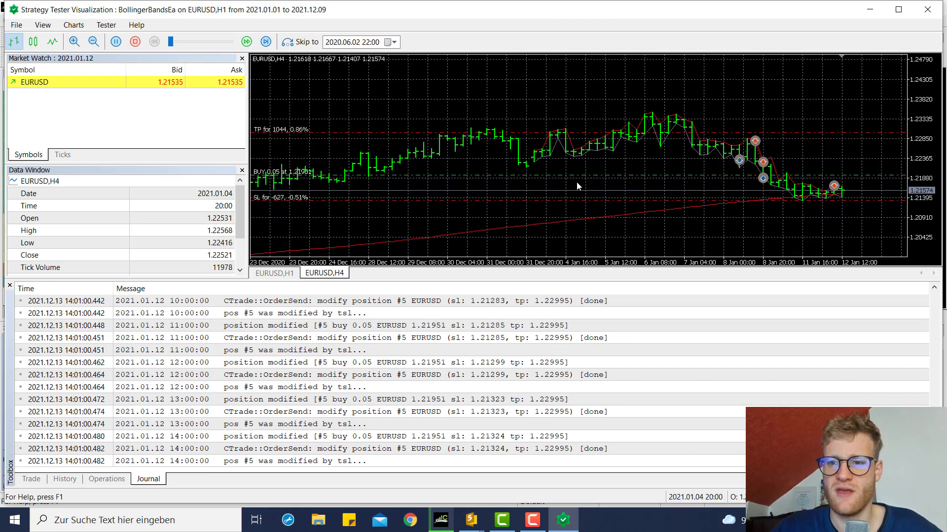
Review the EURUSD,H1 test and its graph, reopen Inputs, return to MetaEditor
click(274, 273)
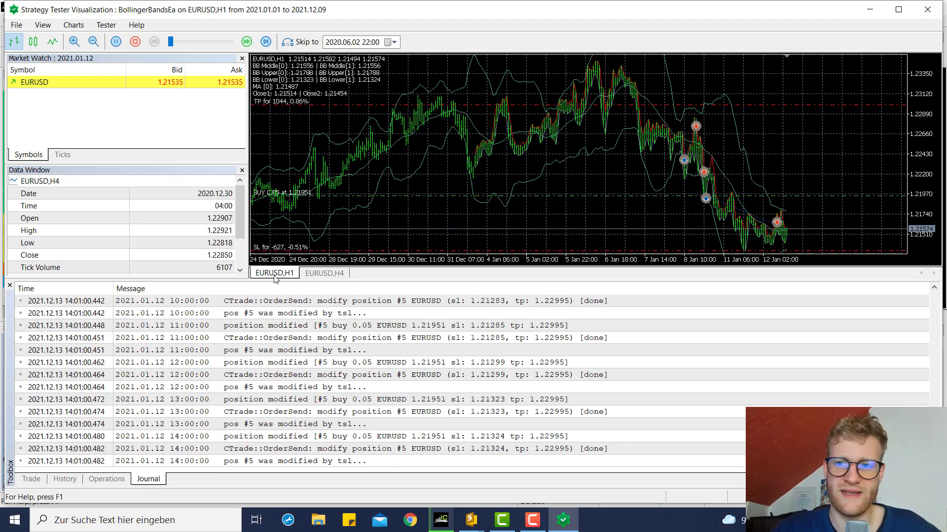
click(245, 42)
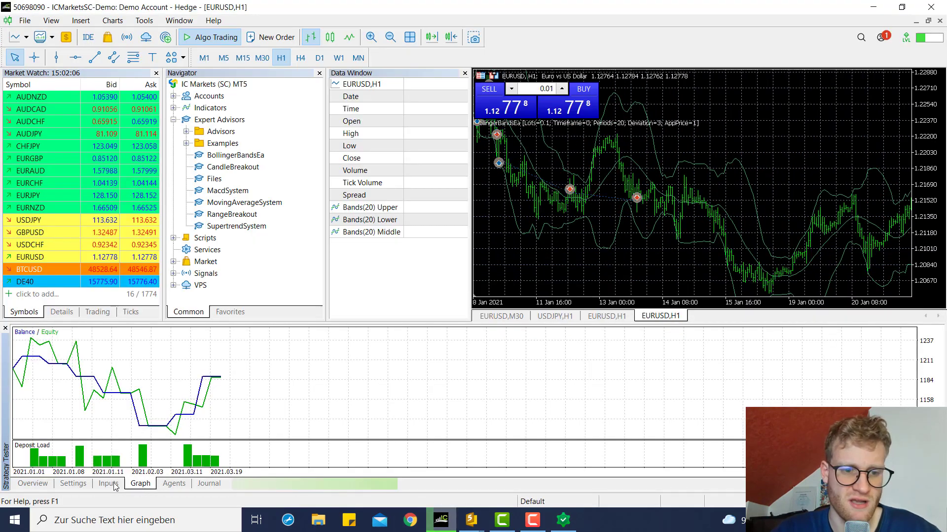
click(107, 483)
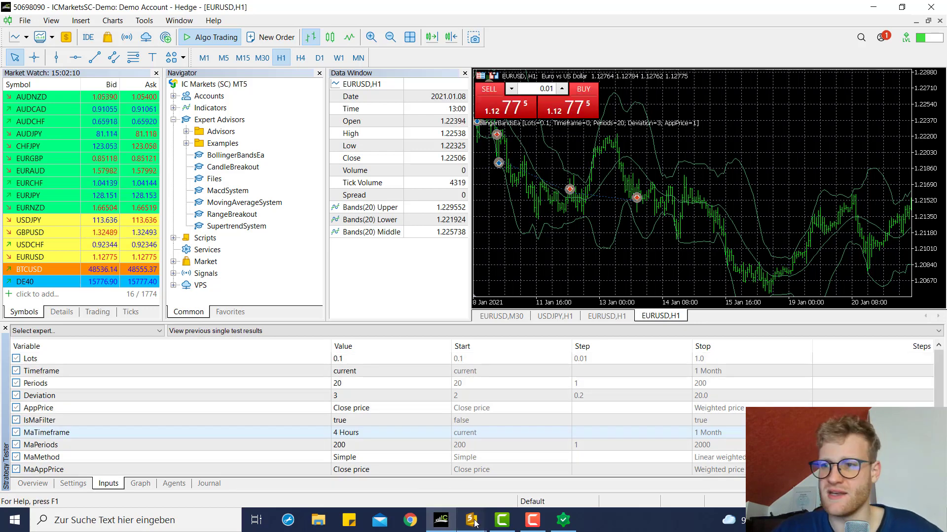
click(471, 519)
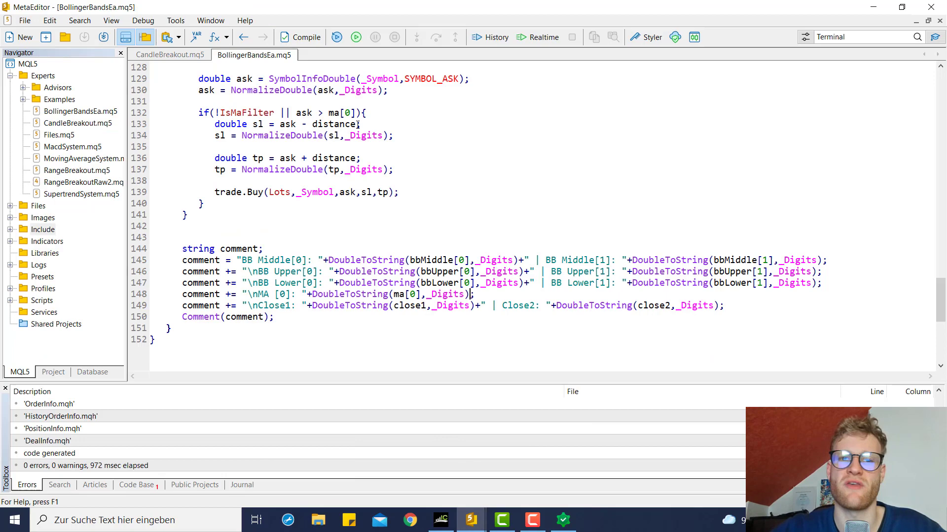
Declare a new 'input double ClosePercent = 20' beneath the Lots input
scroll(up, 3)
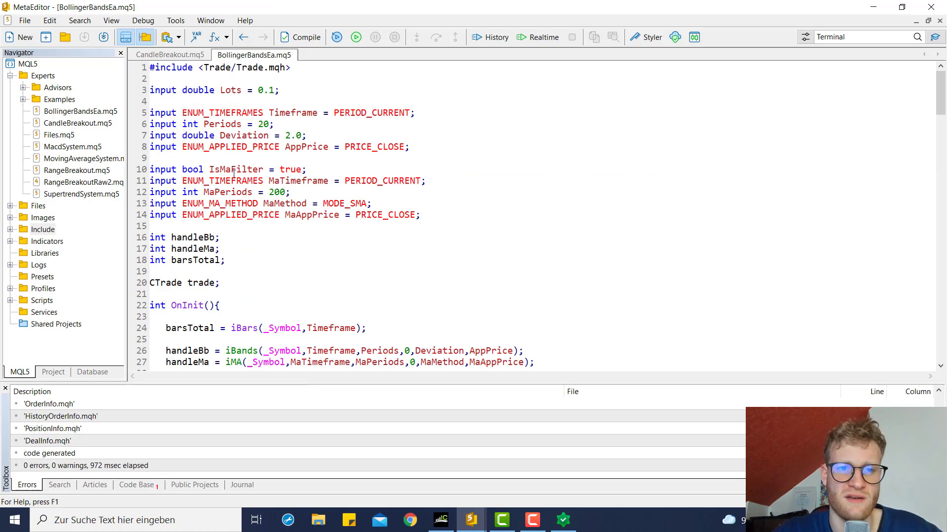
scroll(down, 3)
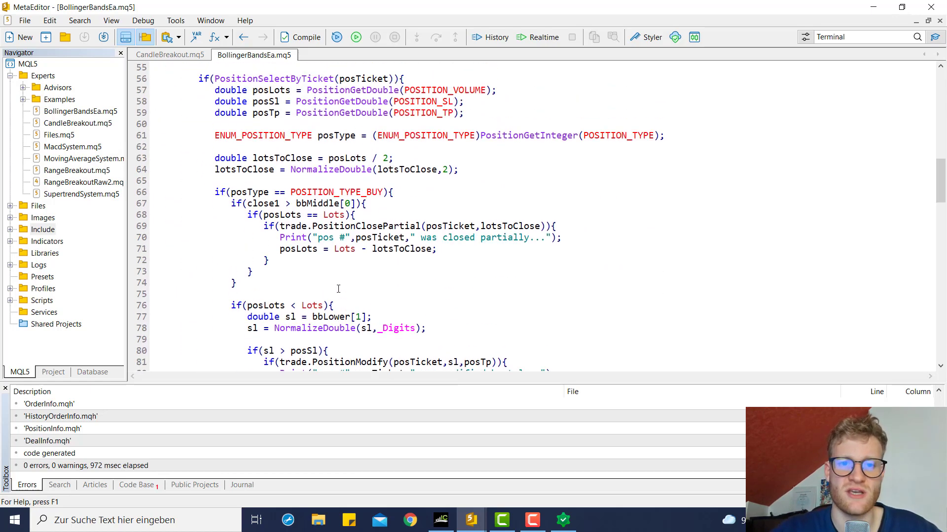
scroll(down, 3)
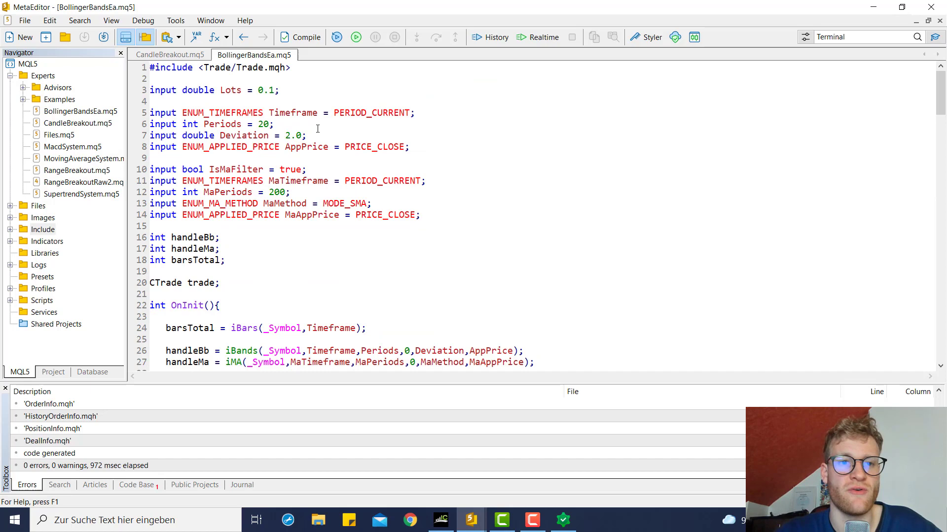
text(i)
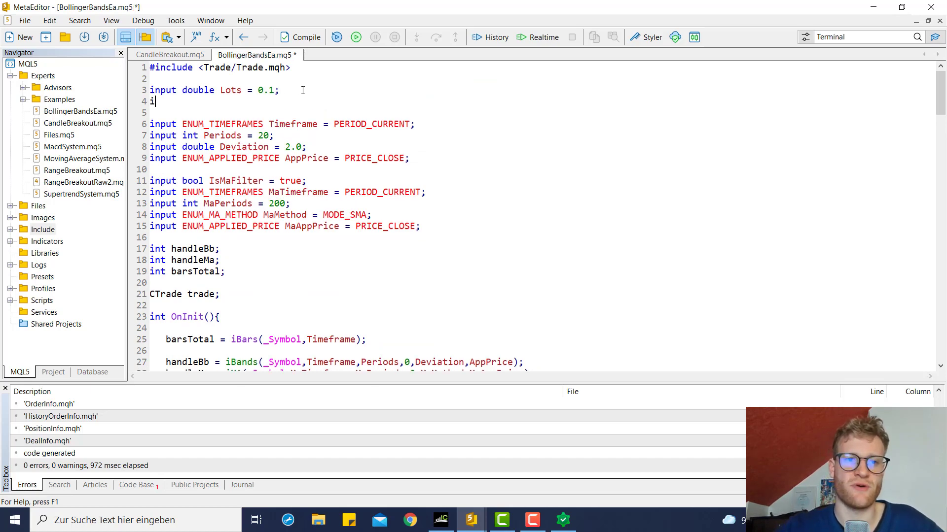
text(nput double)
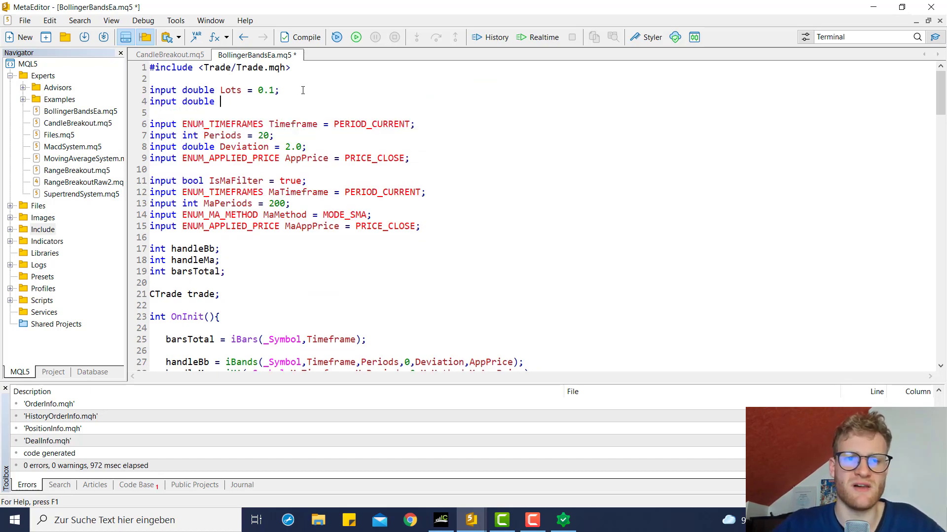
text(Clos)
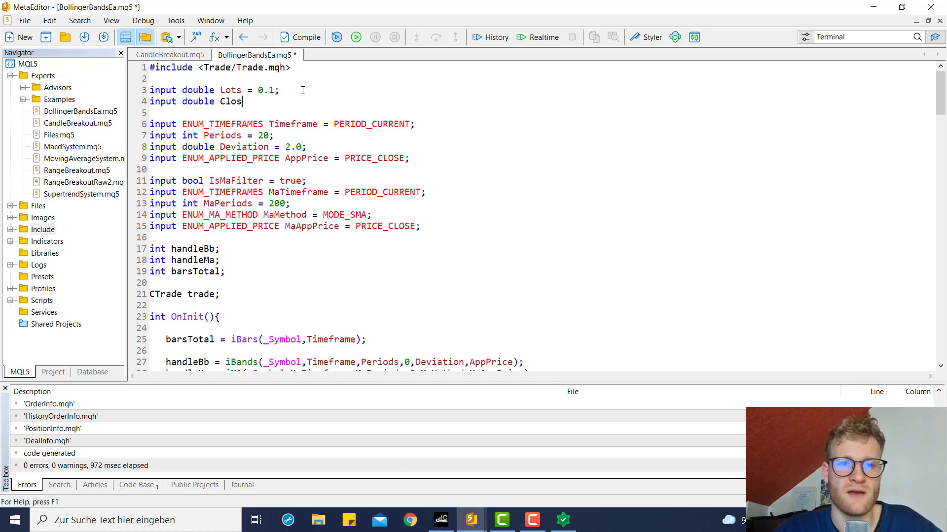
text(ePercent = 20)
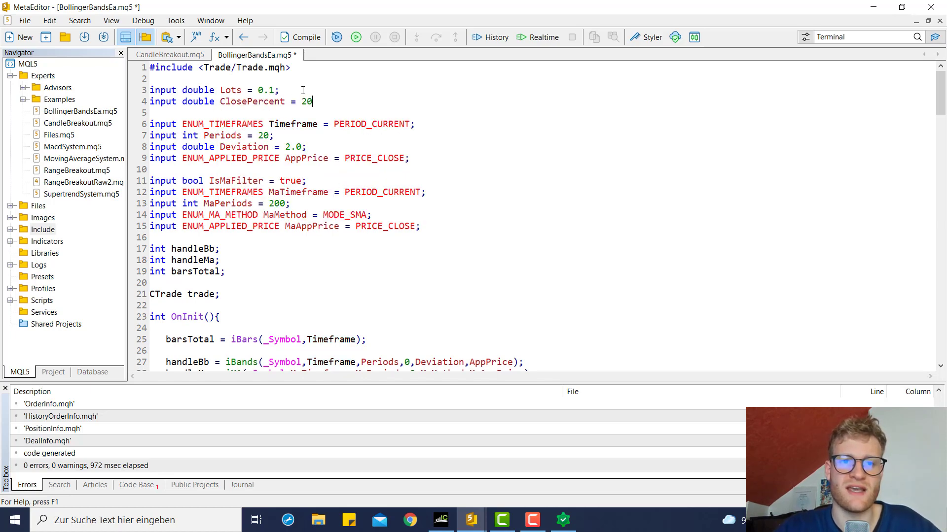
Compute lotsToClose as posLots * ClosePercent / 100 instead of half the position
scroll(down, 3)
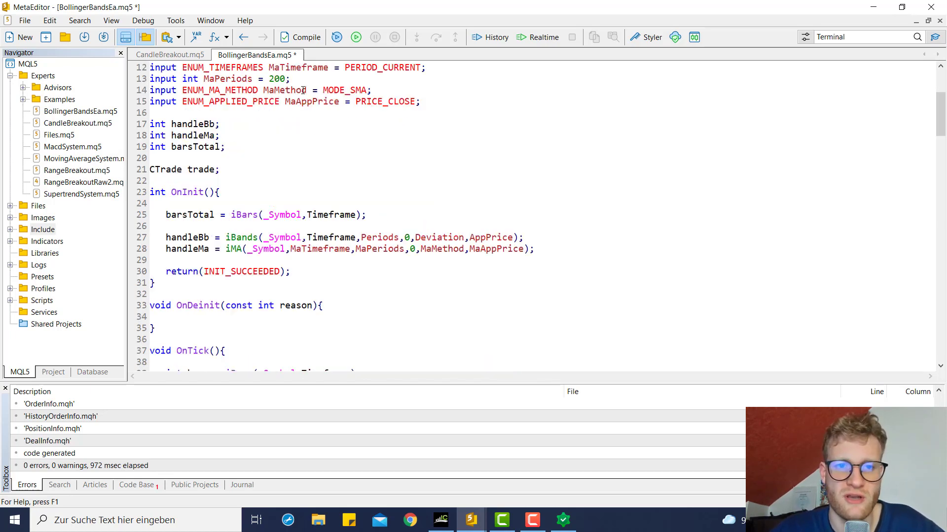
scroll(down, 3)
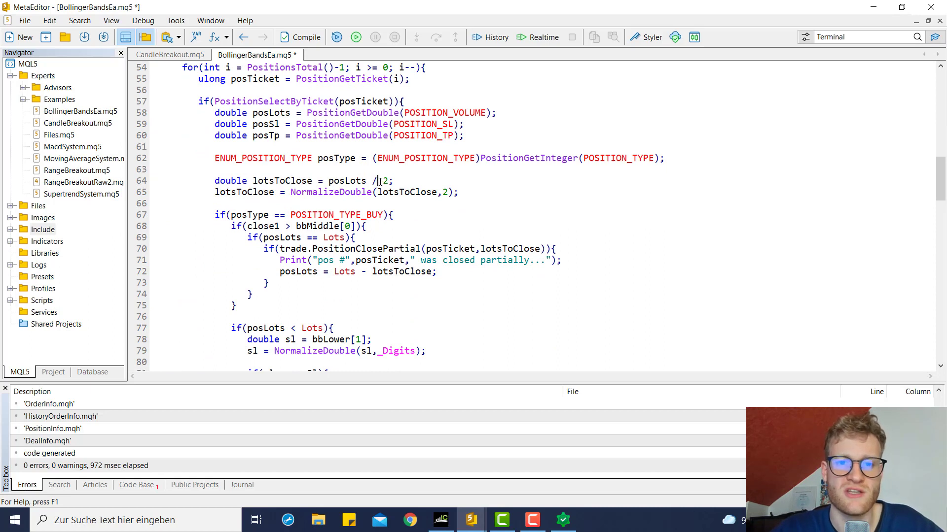
text(*)
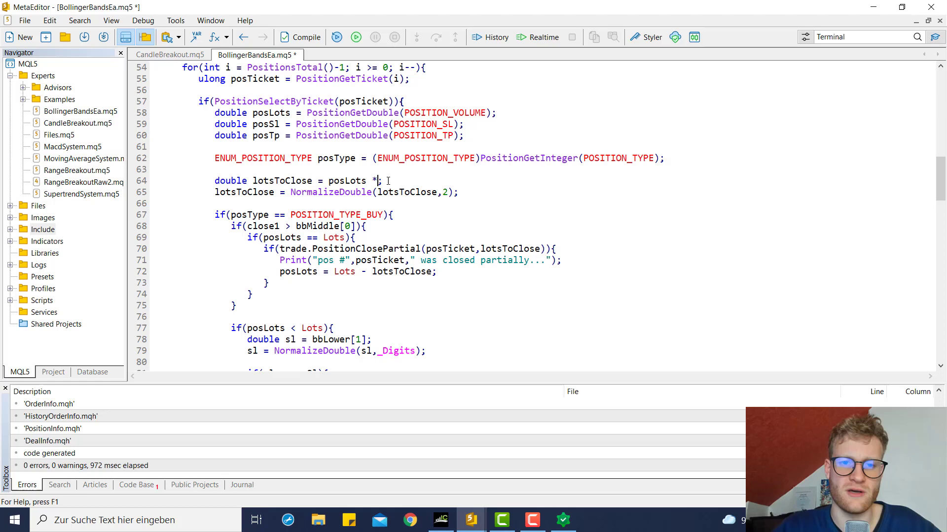
text(ClosePercent / 1)
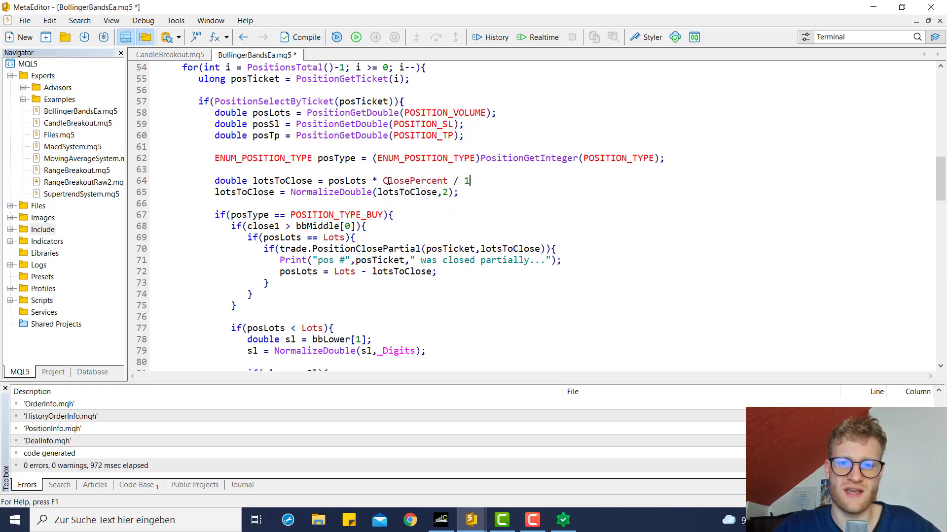
text(00;)
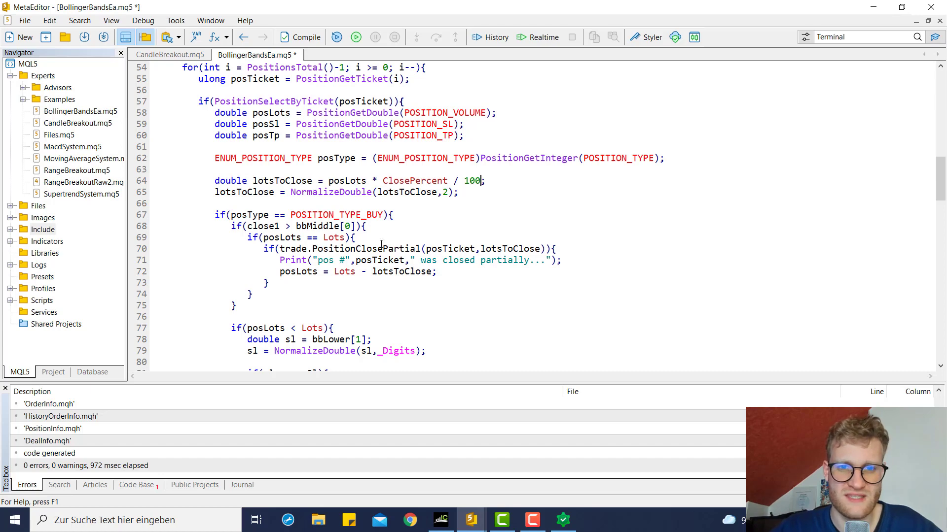
scroll(down, 3)
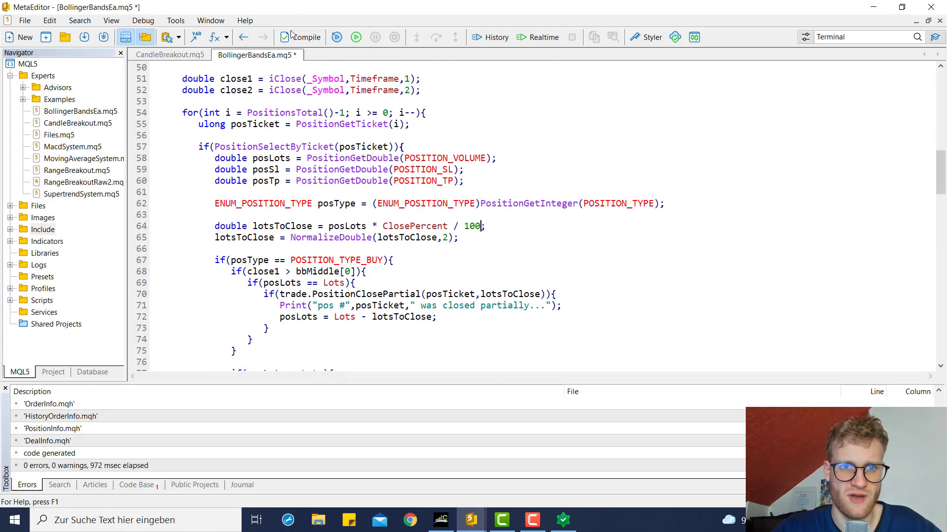
Compile the EA, check the tester's deal history, and return to the source code
click(439, 519)
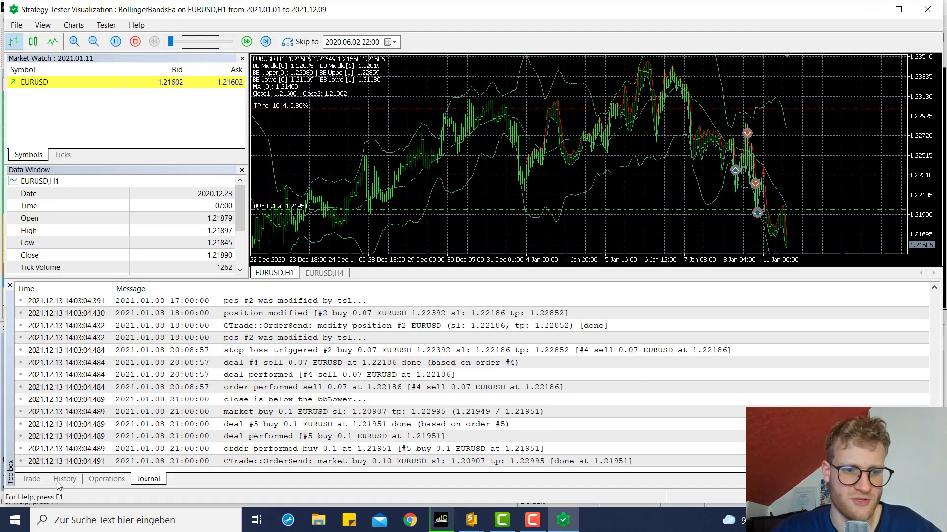
click(65, 479)
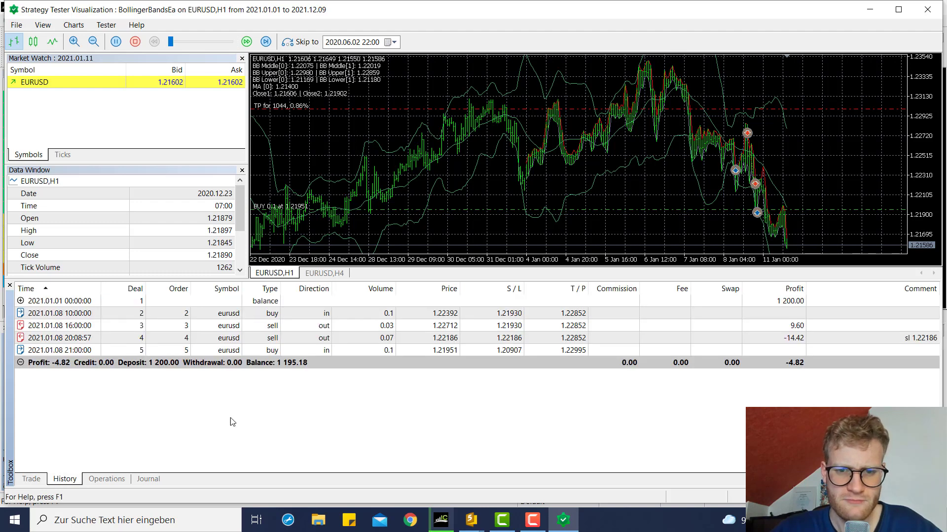
click(58, 325)
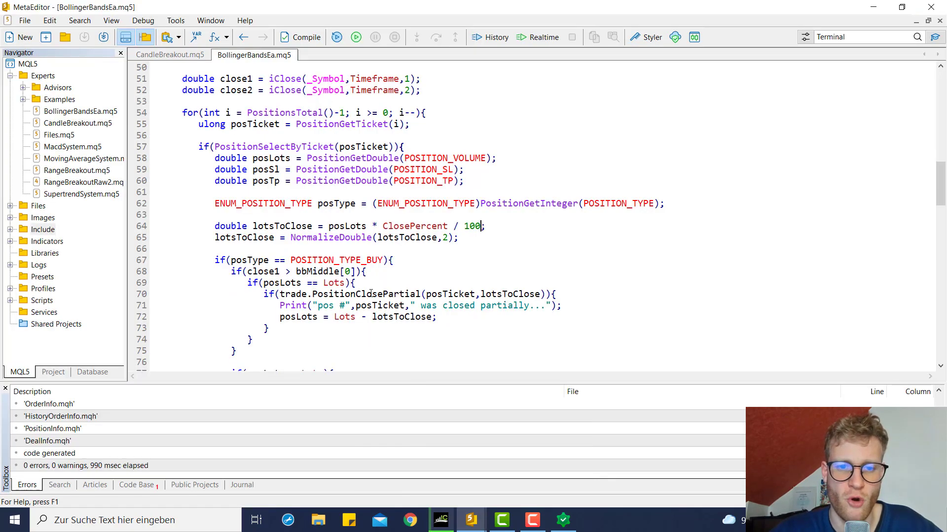
Multiply the sell SL distance by SlFactor, its TP by TpFactor, and the buy SL by SlFactor
scroll(down, 3)
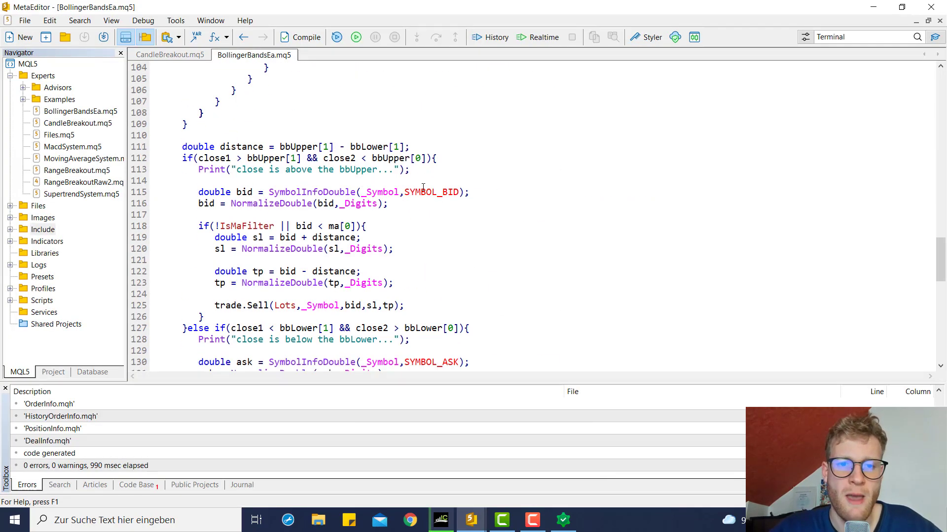
scroll(down, 3)
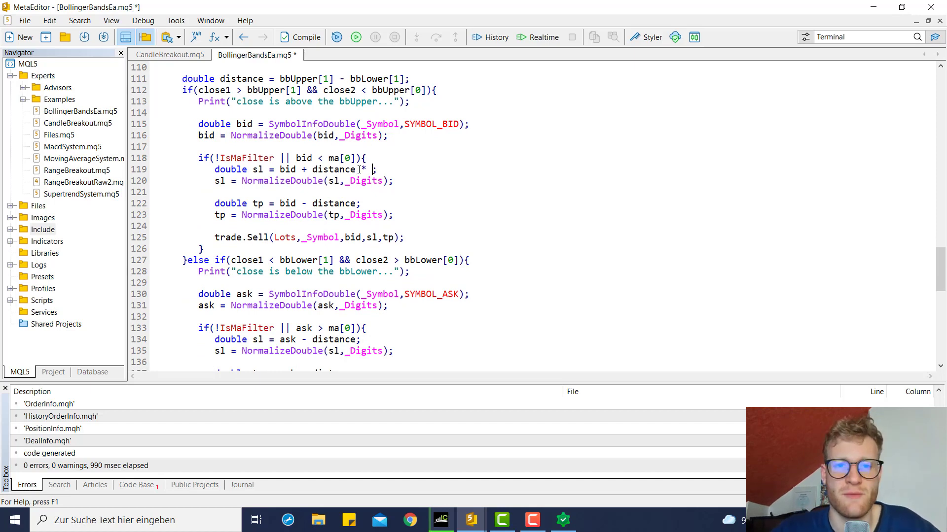
text(SlFact;)
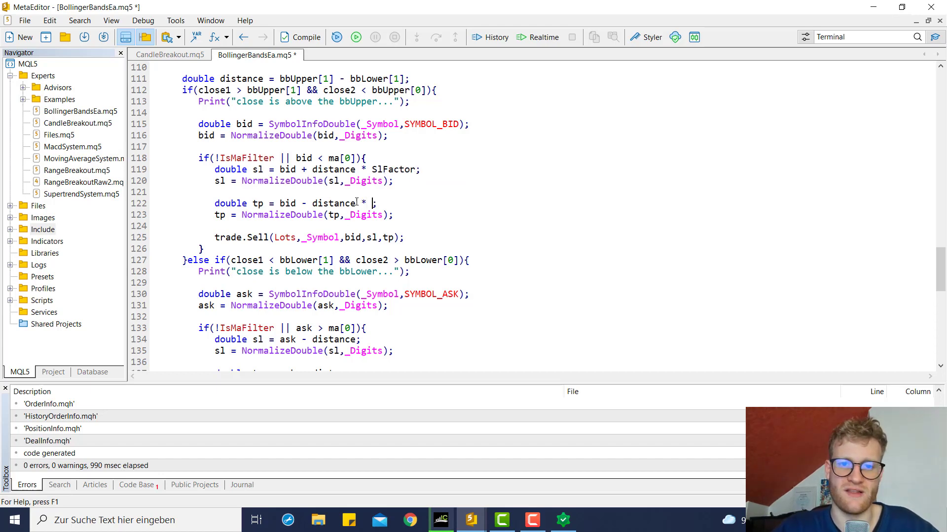
text(TpFacgtor)
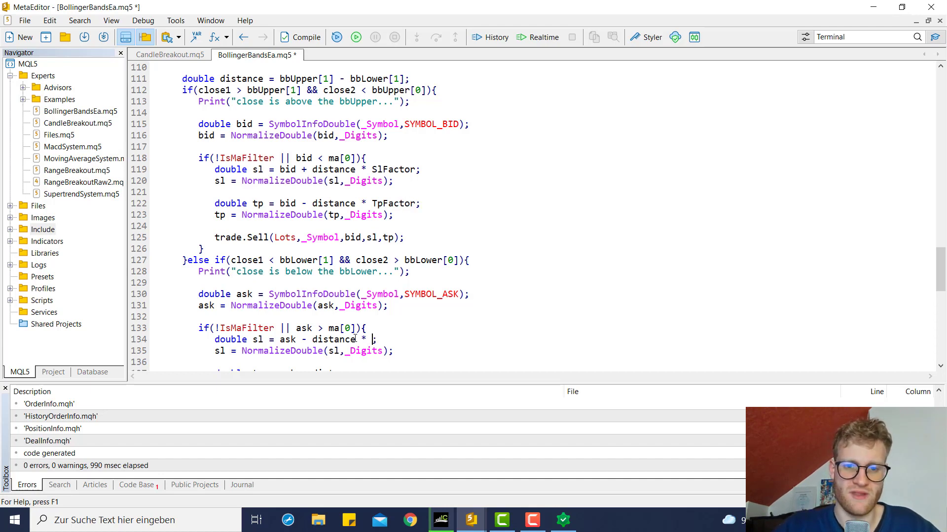
text(SlFactor)
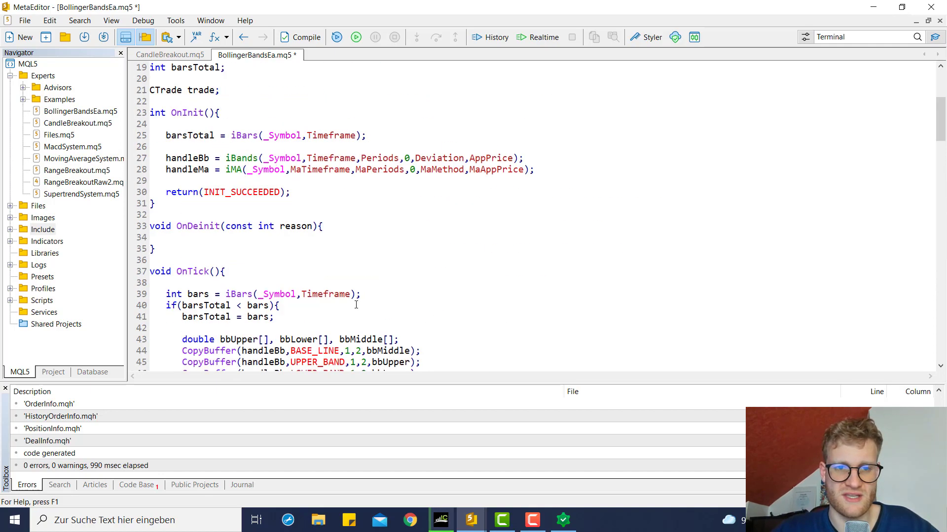
Add 'input double SlFactor = 2;' and 'input double TpFactor = 0.5;' below ClosePercent
text(input d)
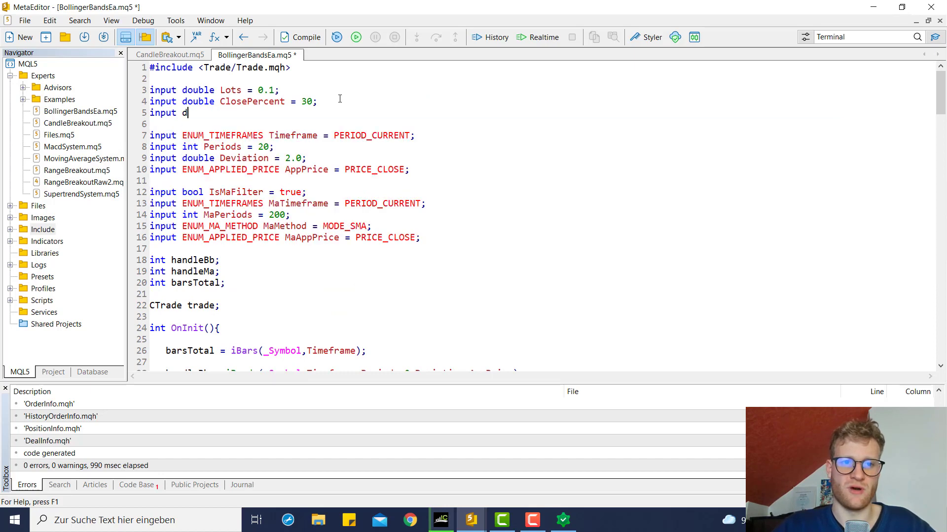
text(ouble)
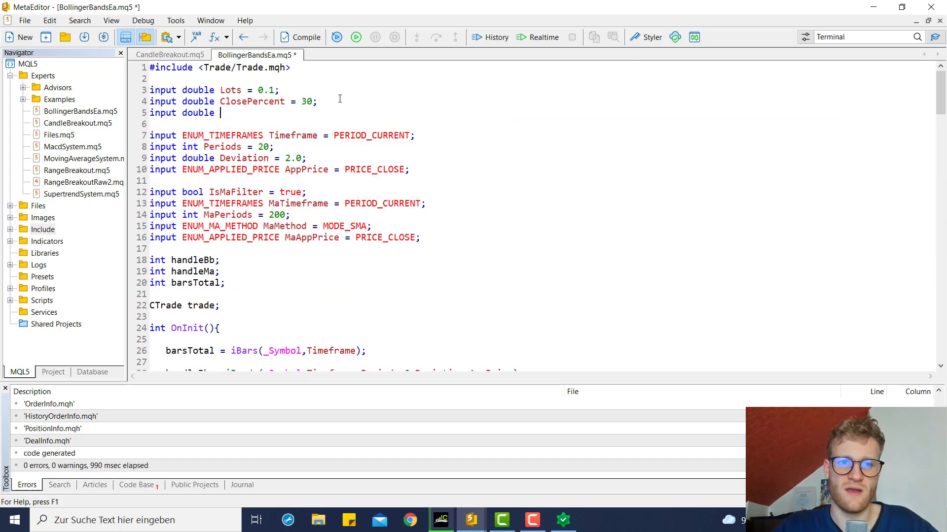
text(SlFactor)
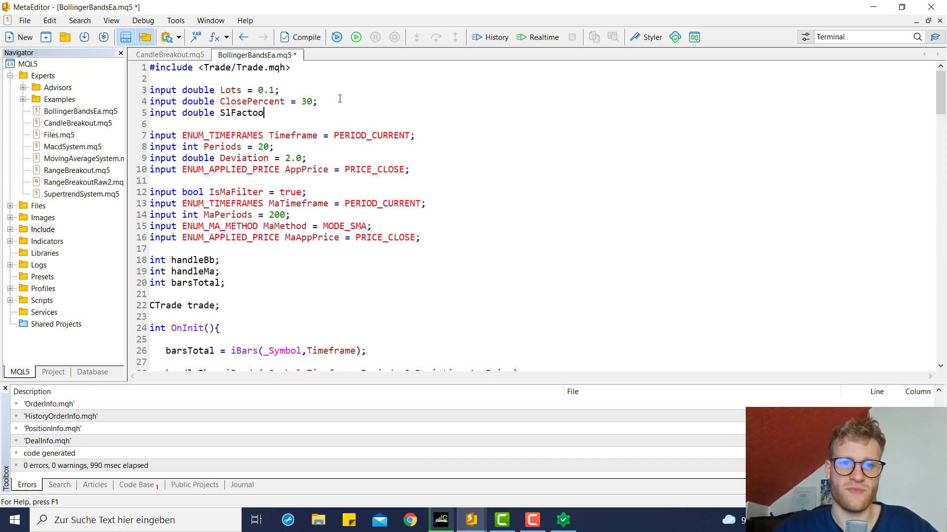
text(r = 2;)
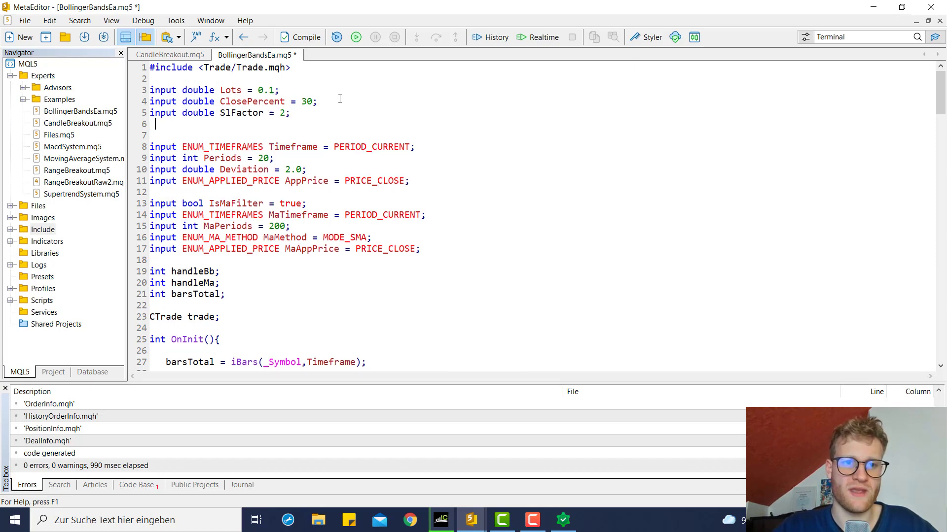
text(input double Tp)
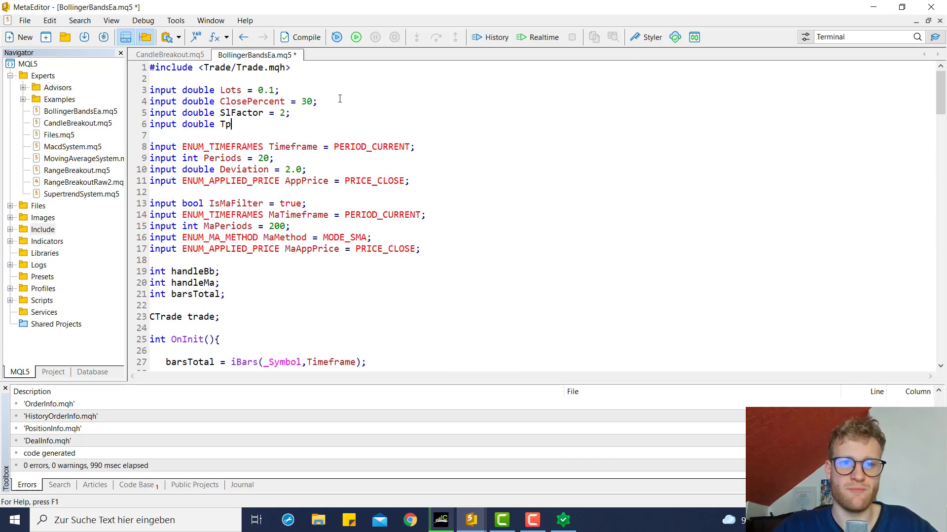
text(Factor = 0.)
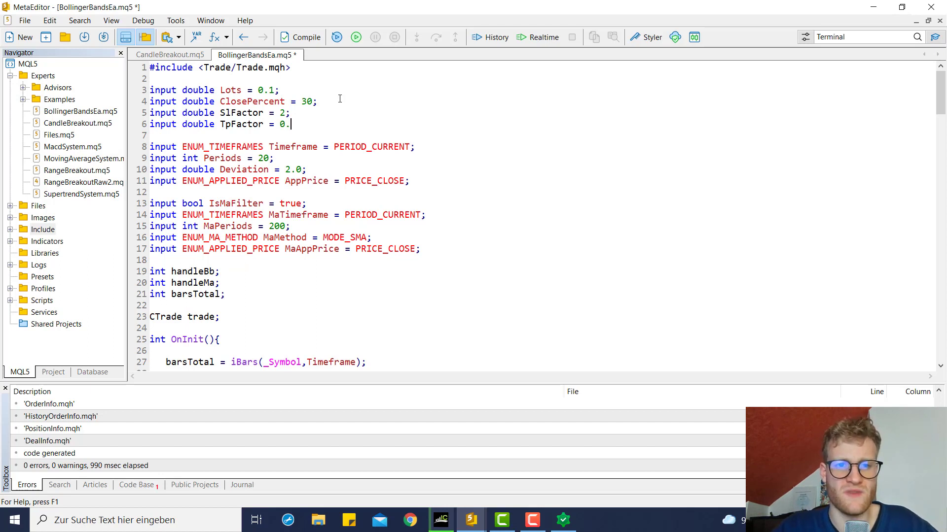
text(5;)
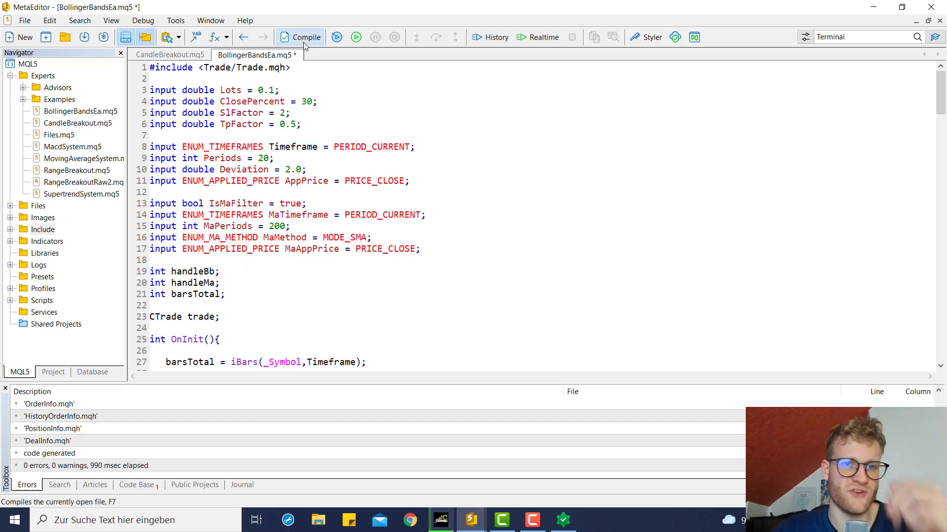
Compile the EA, start the EURUSD H1 visual test and raise the playback speed
click(305, 36)
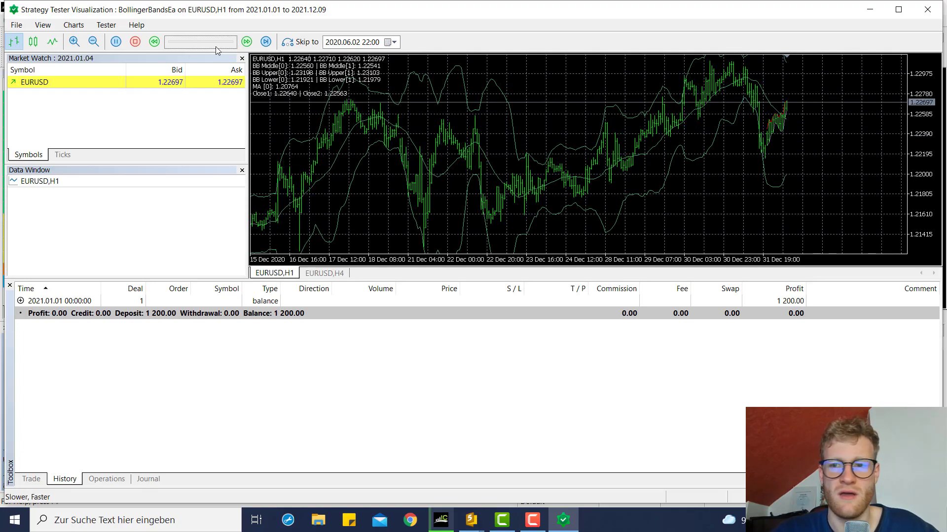
click(246, 42)
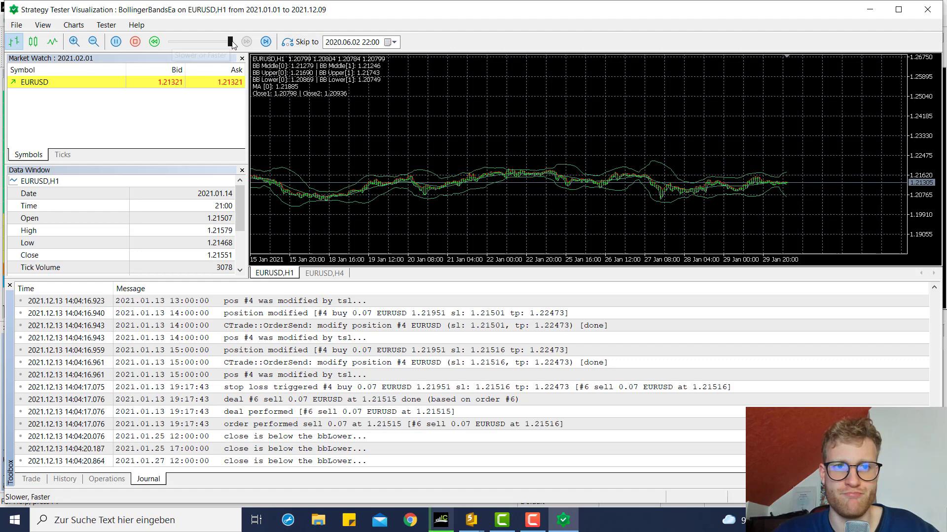
click(266, 41)
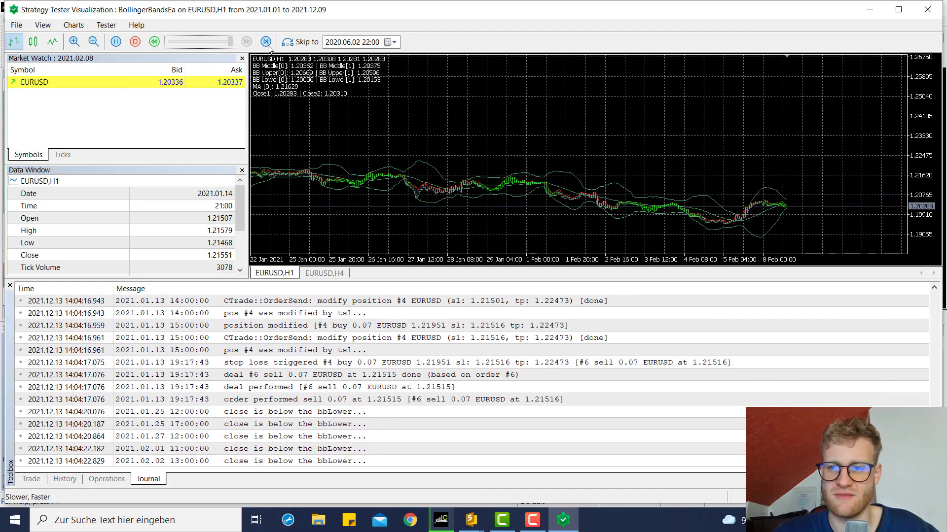